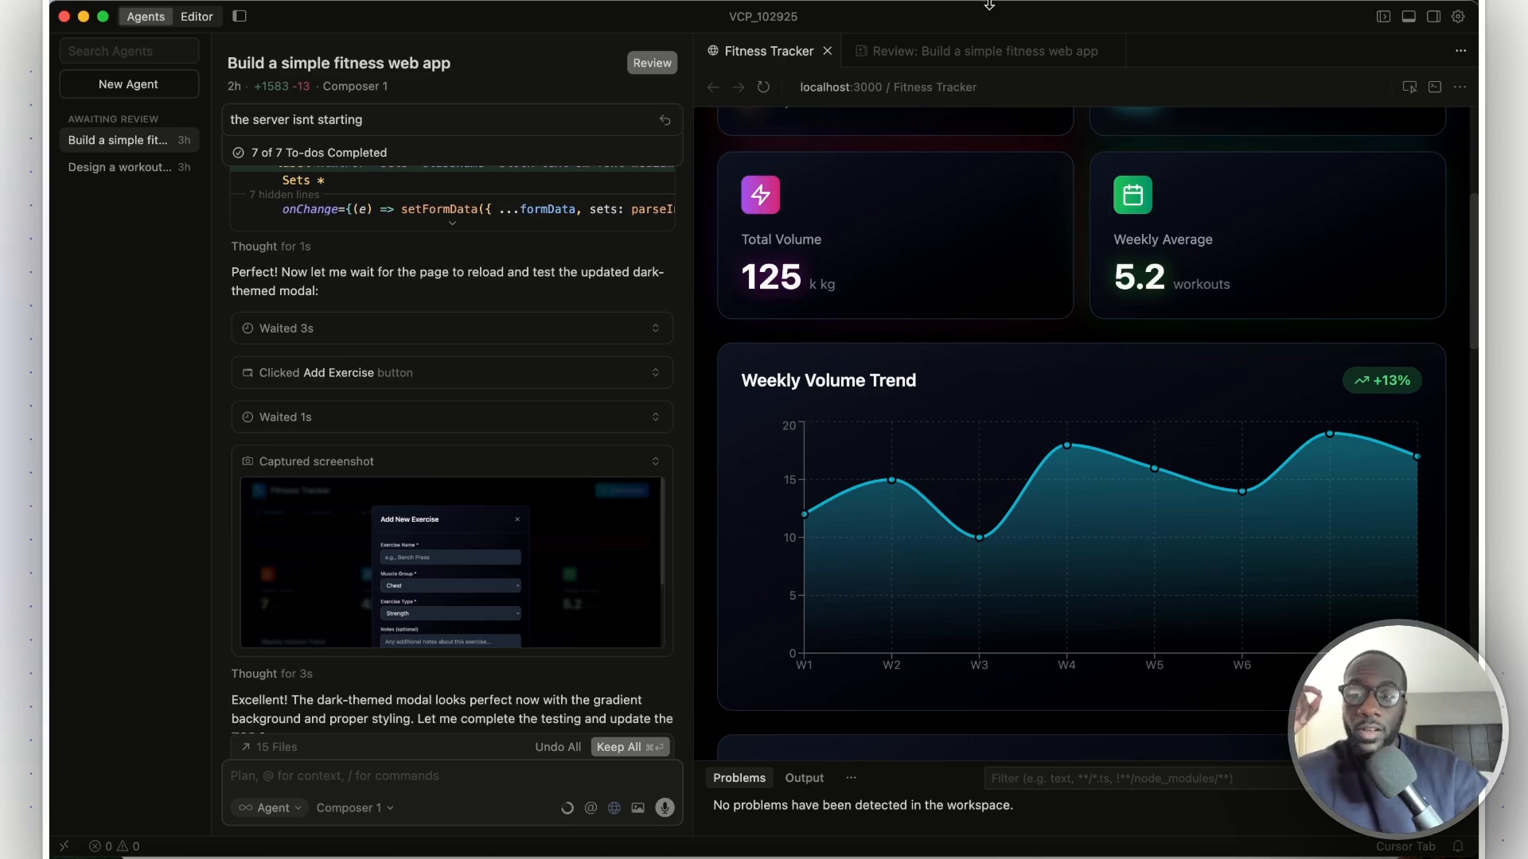
mouse_move(196, 15)
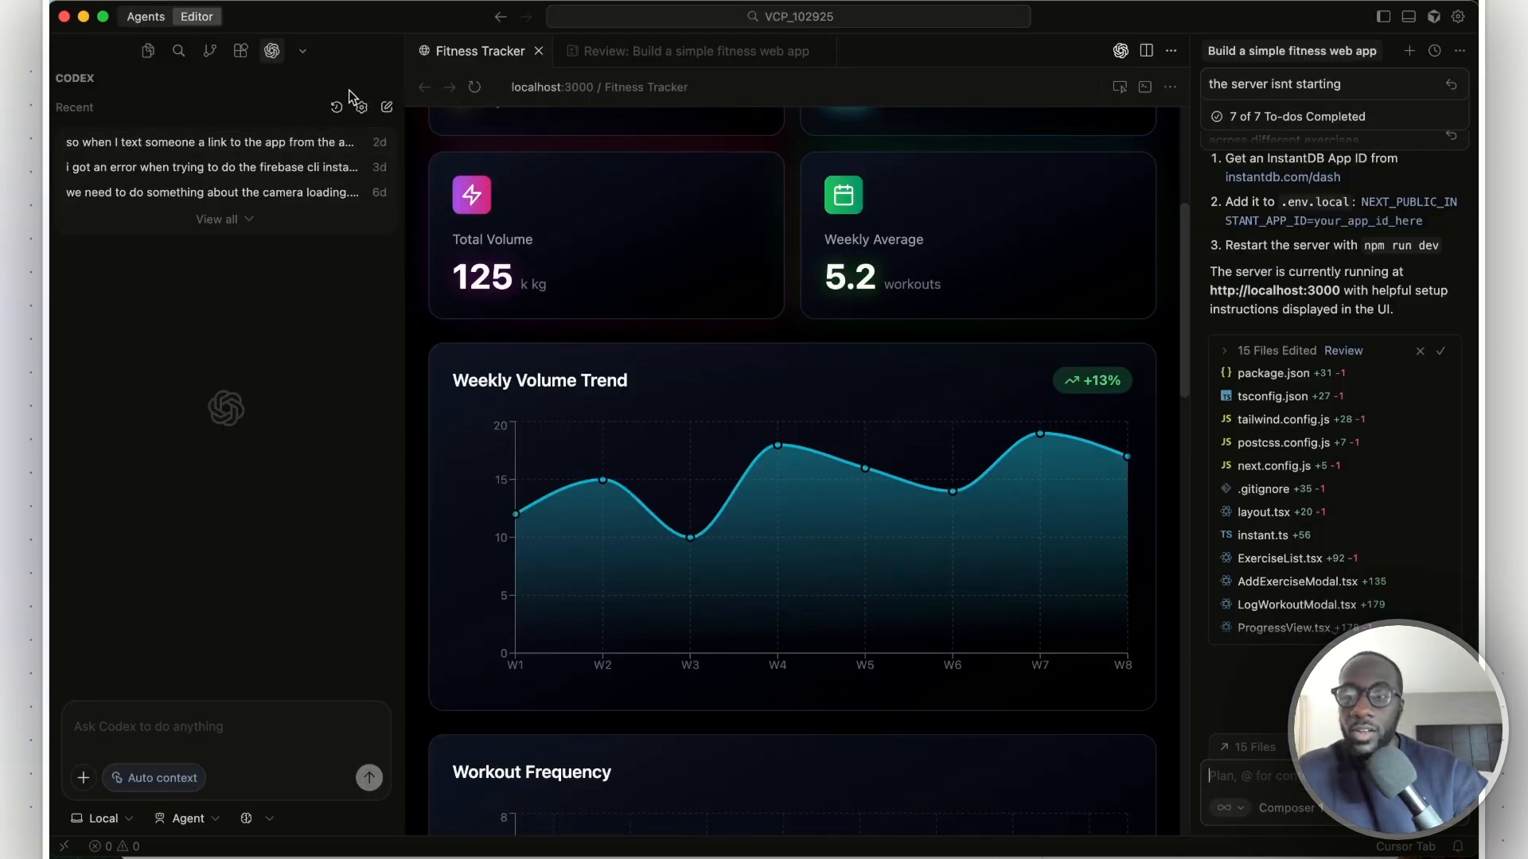
mouse_move(226, 431)
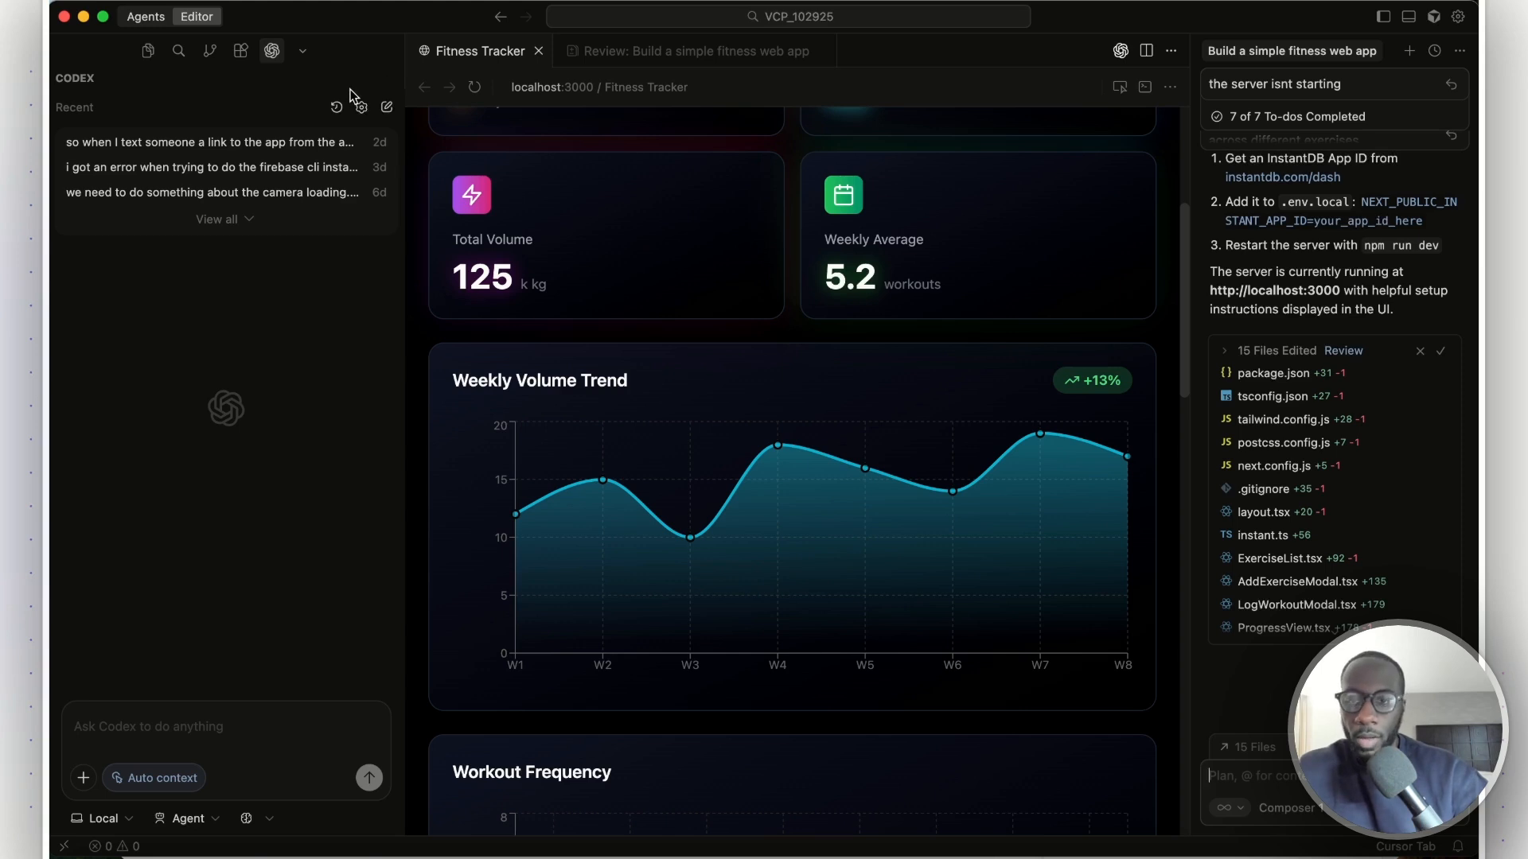
mouse_move(220, 494)
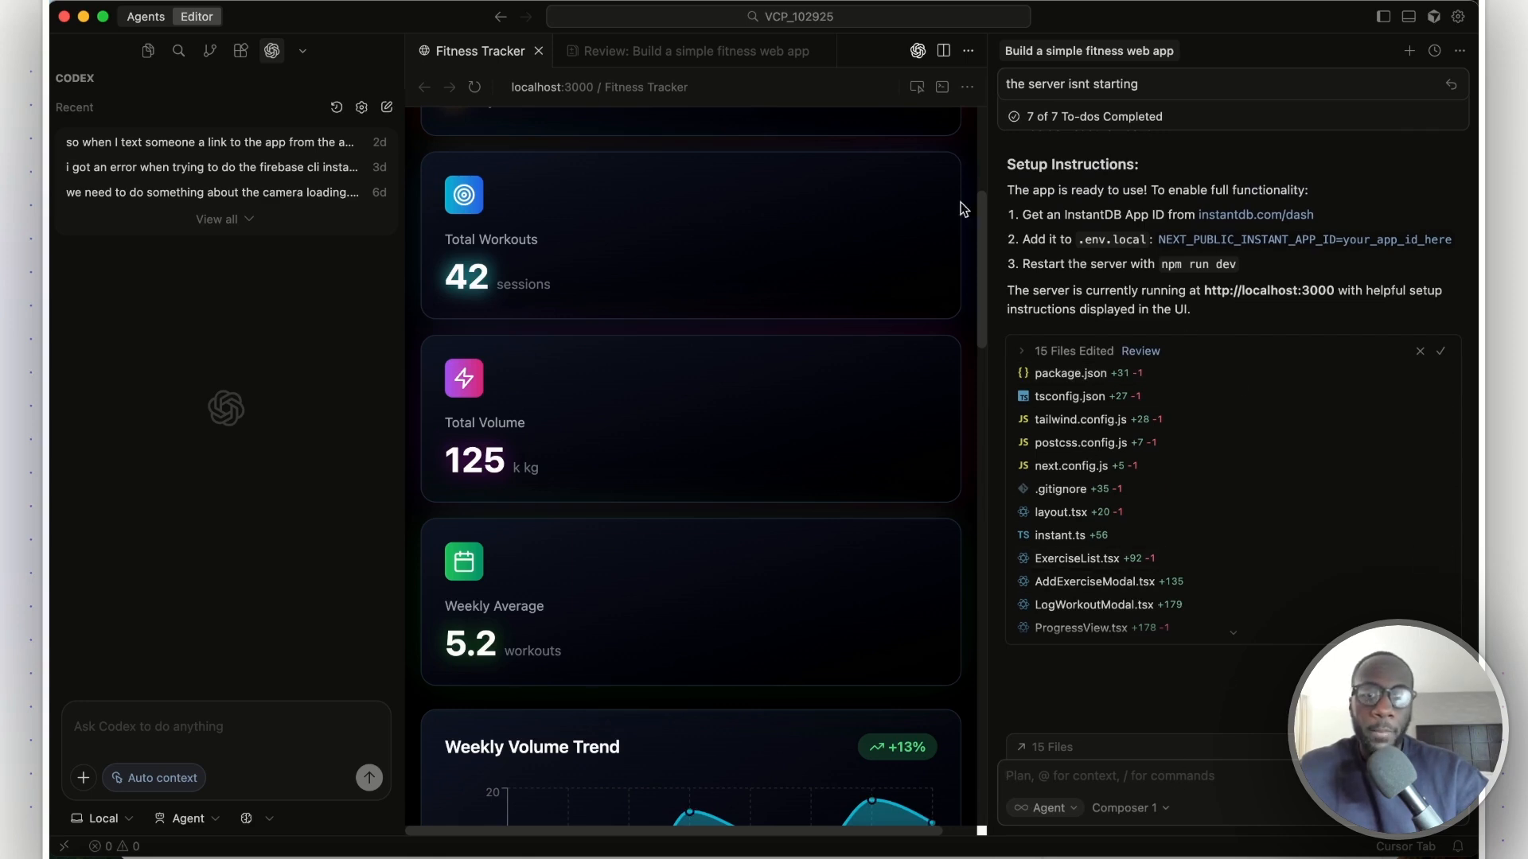
mouse_move(848, 258)
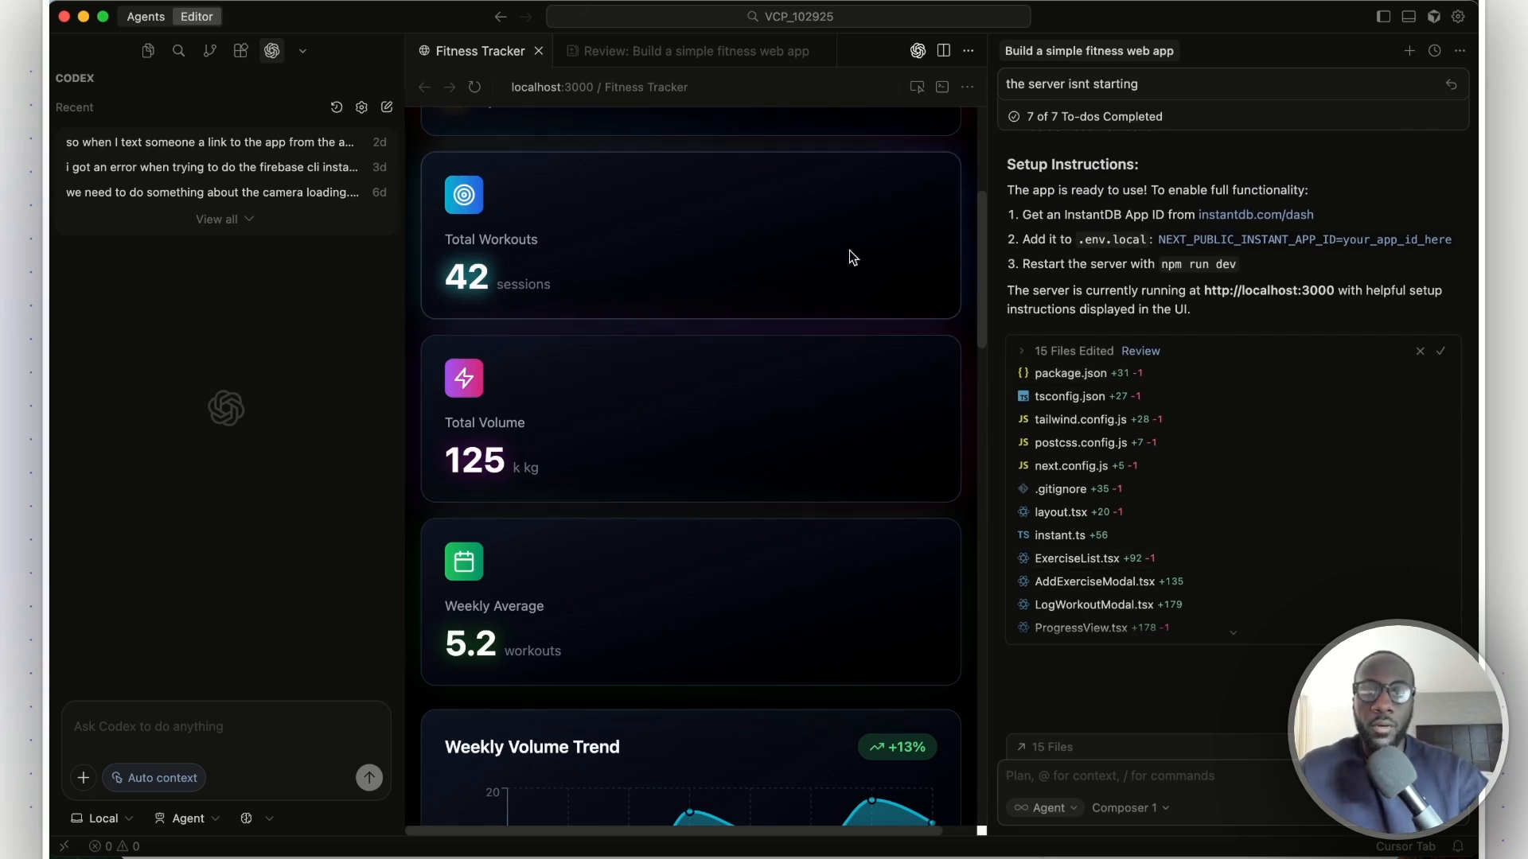
mouse_move(693, 51)
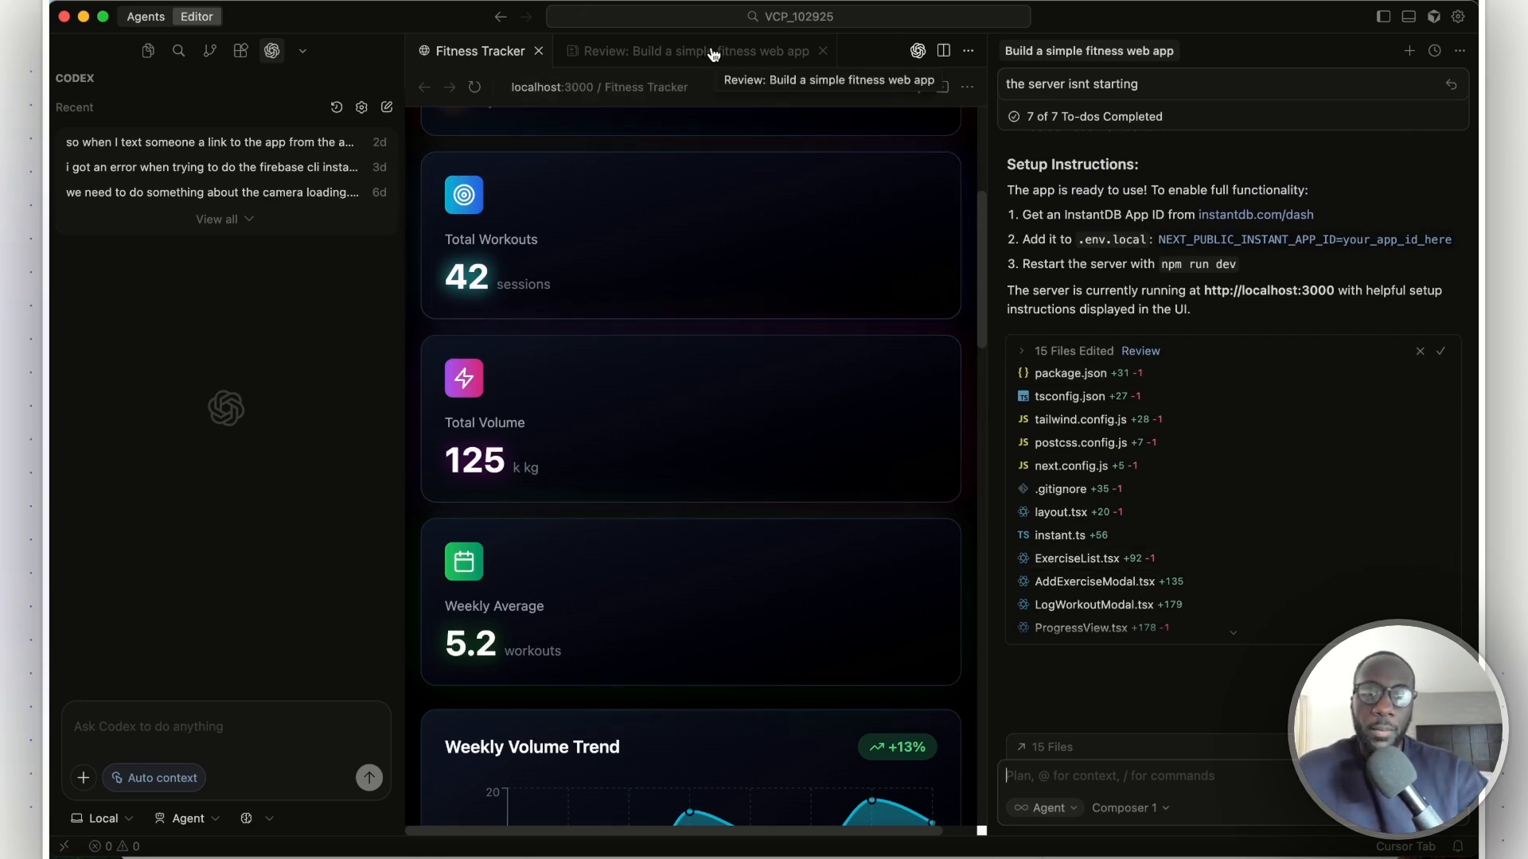
Peek at the Review list of the agent's 15 pending file changes, then return to the Fitness Tracker preview
left_click(693, 50)
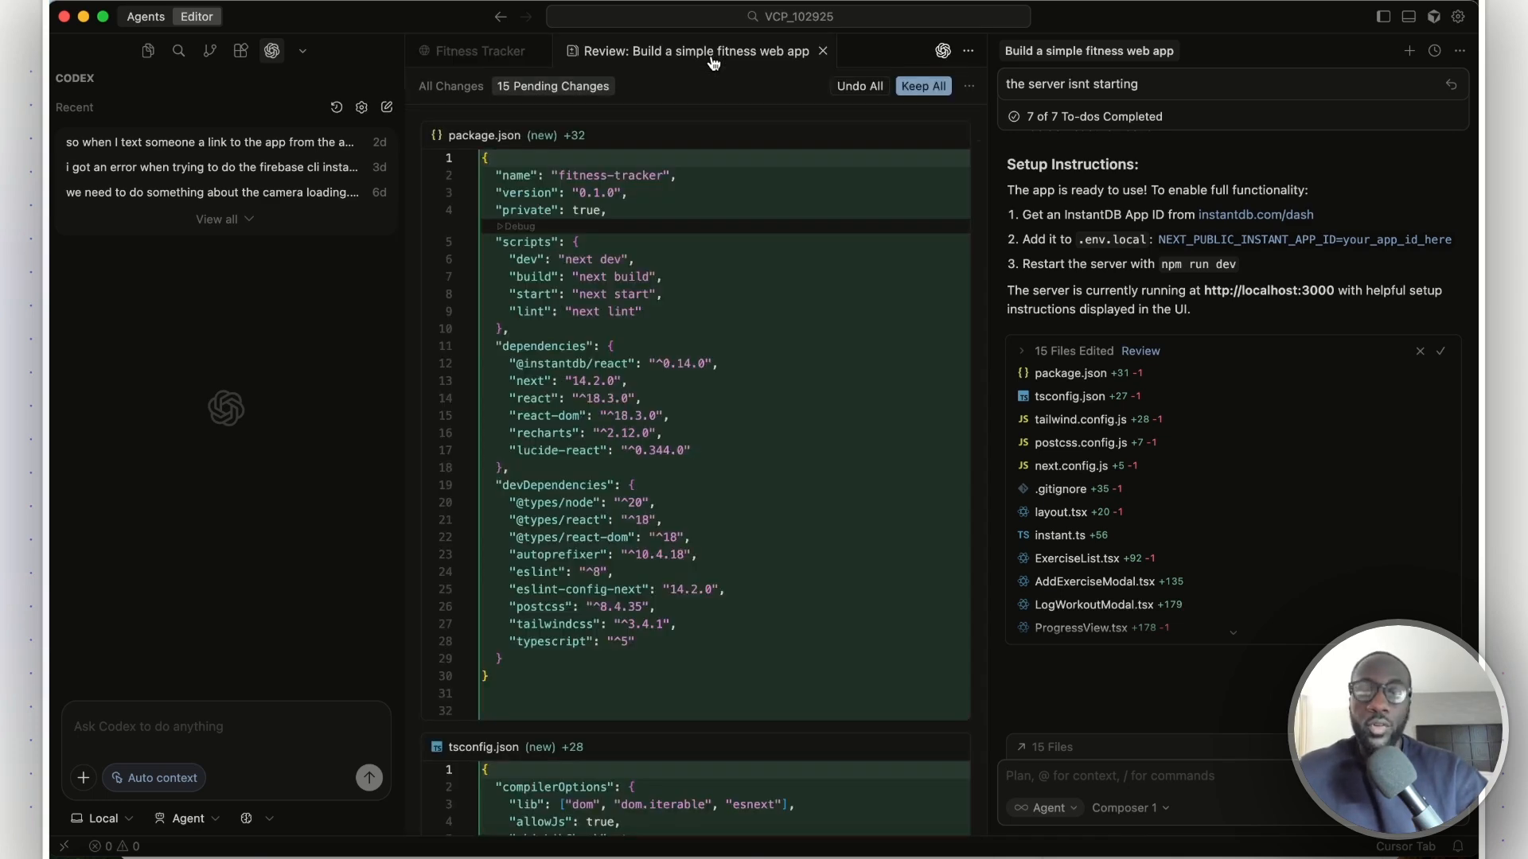
left_click(476, 51)
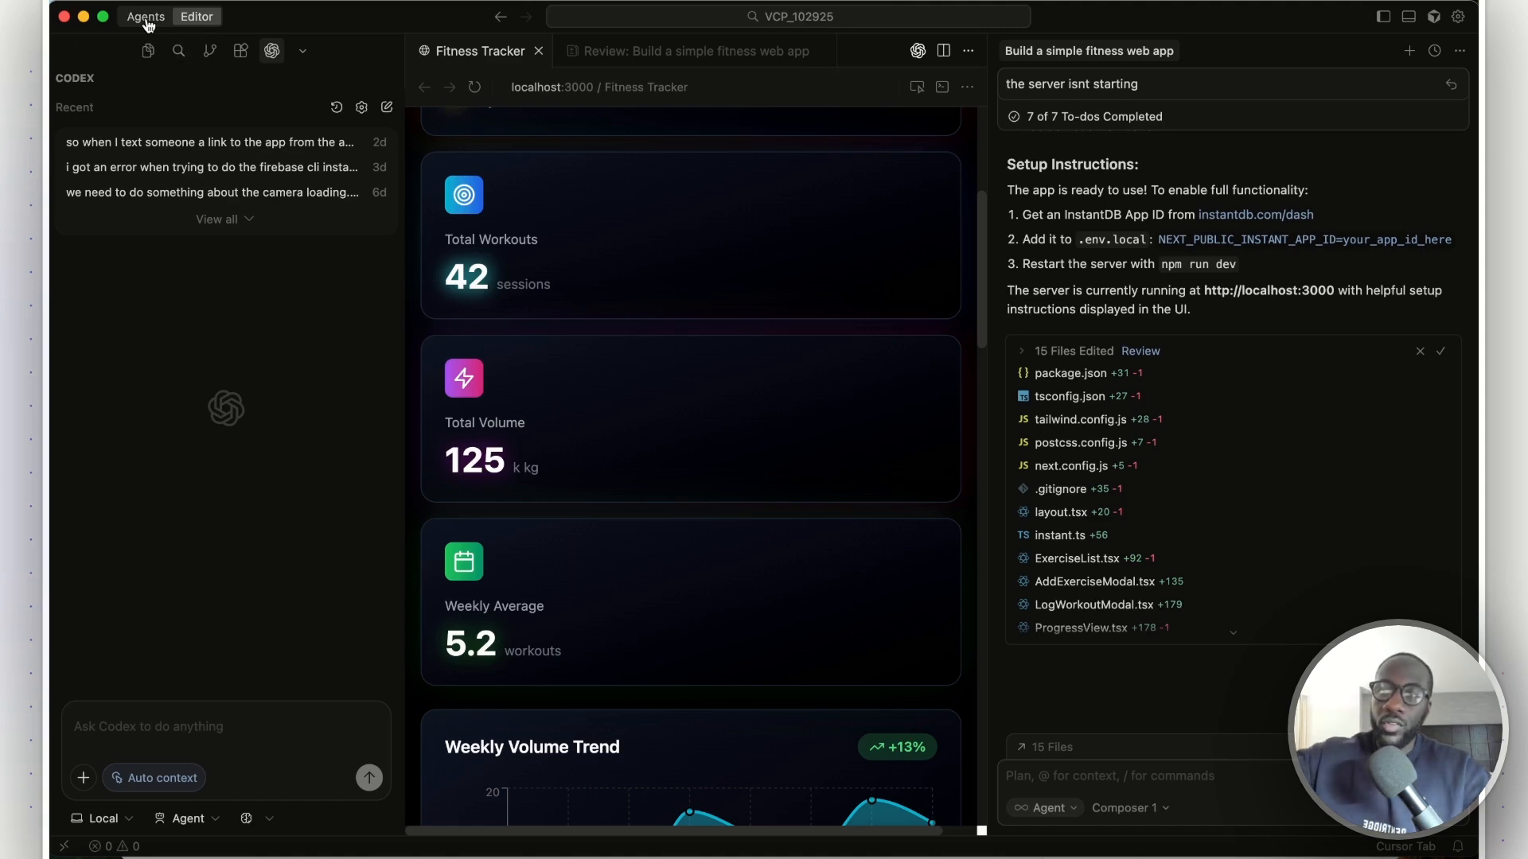
From the Agents overview, open the 'Design a workout analytics dashboard' agent awaiting review
left_click(145, 15)
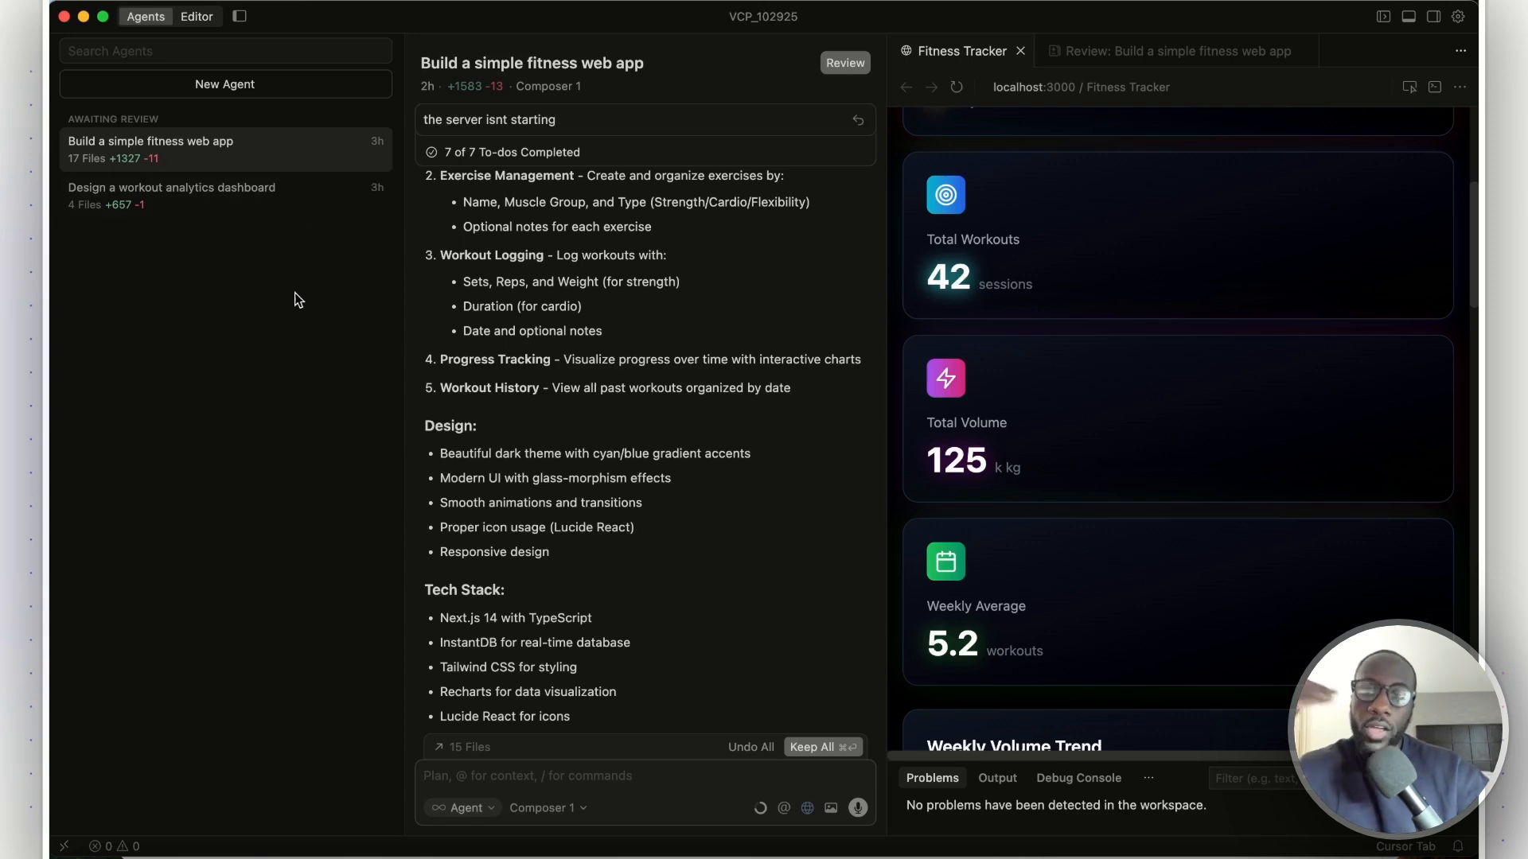
mouse_move(303, 254)
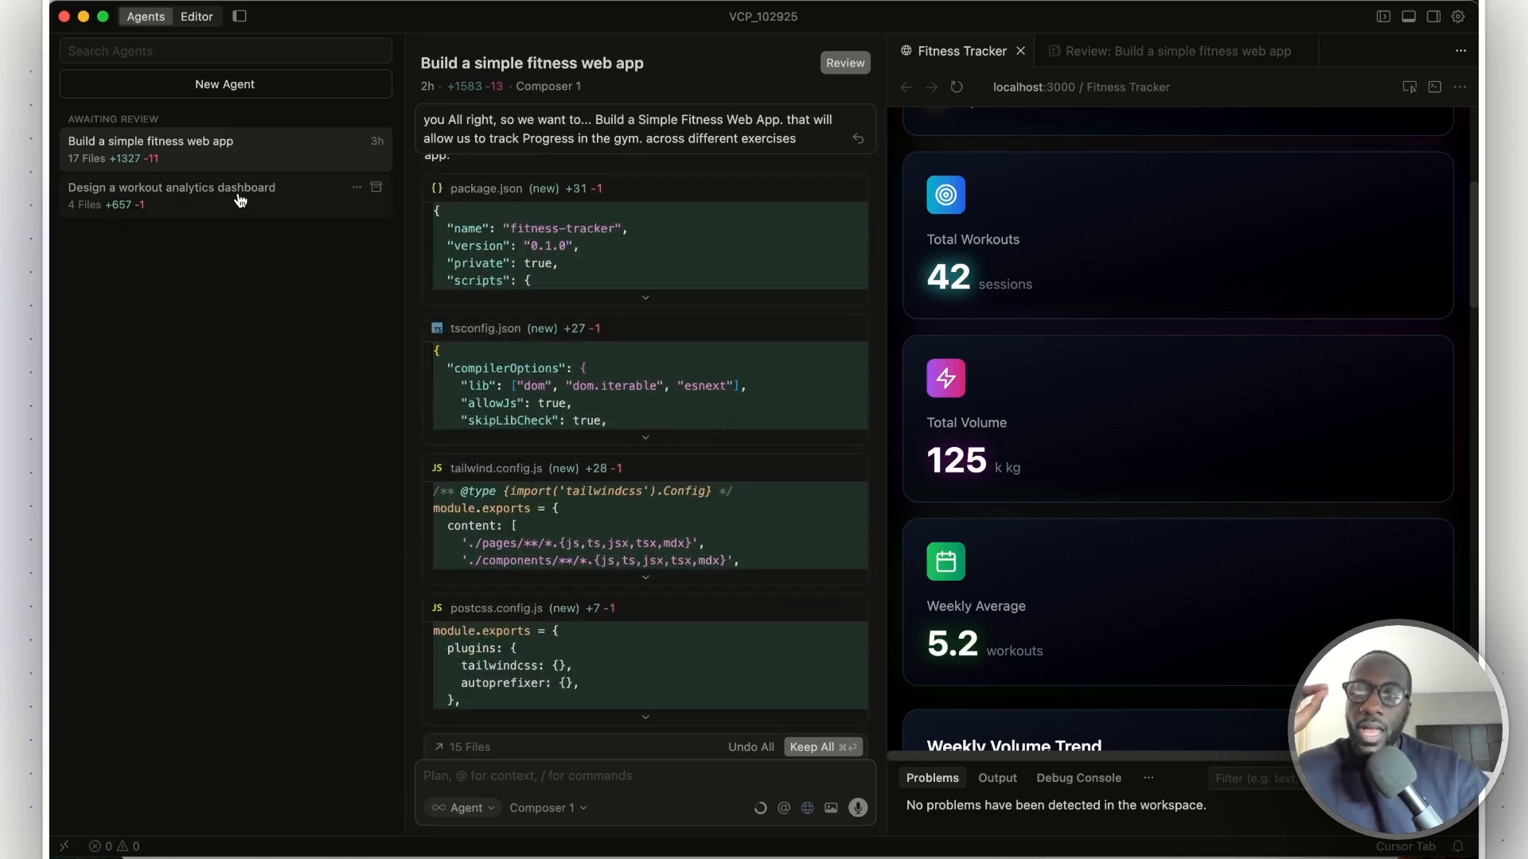
left_click(172, 188)
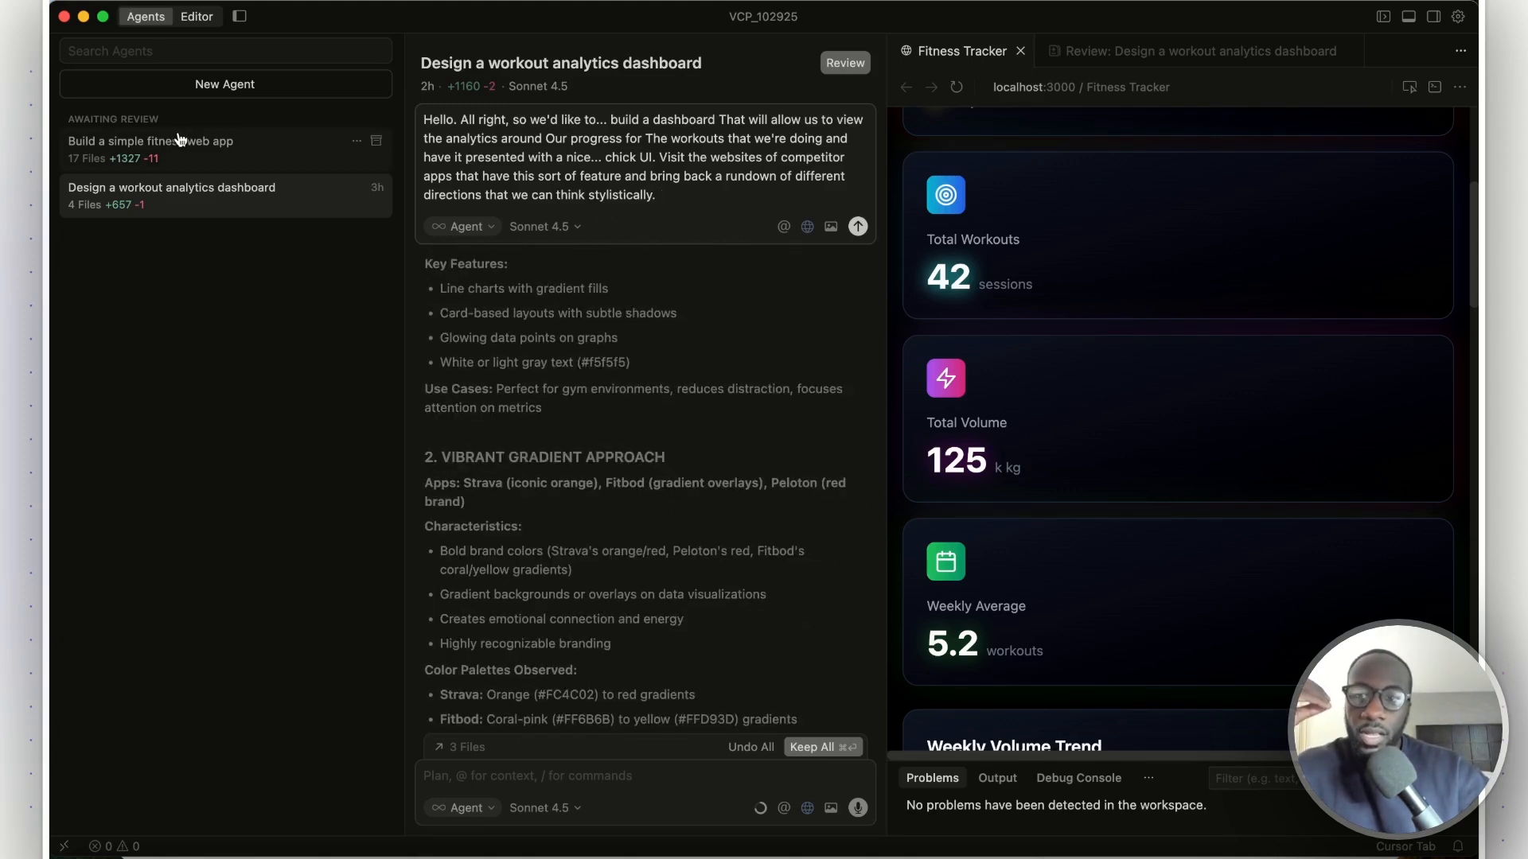
Reopen the 'Build a simple fitness web app' agent's conversation from the agents sidebar
left_click(149, 141)
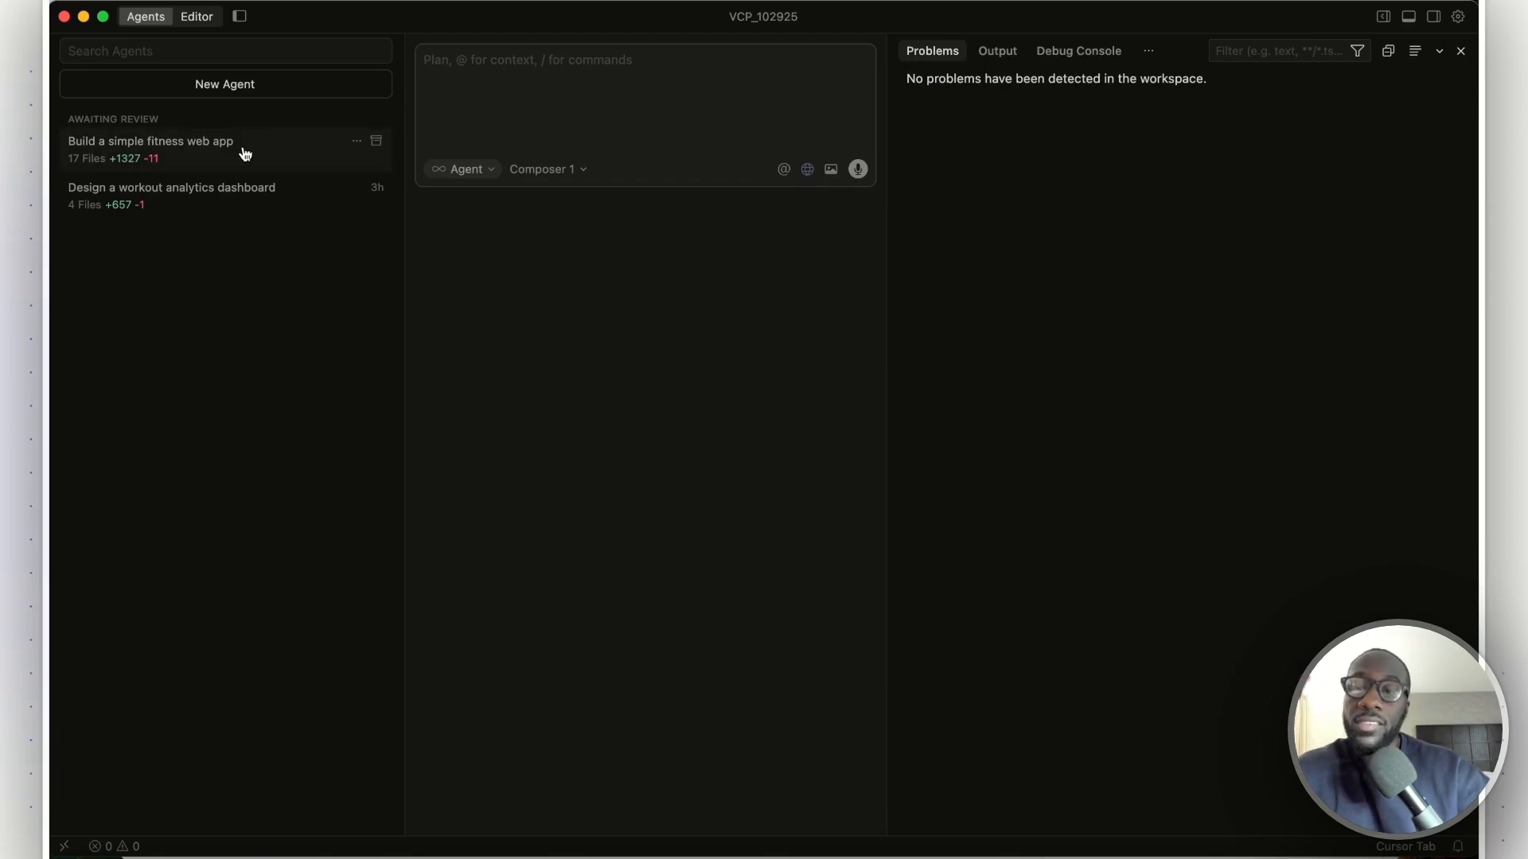
left_click(149, 140)
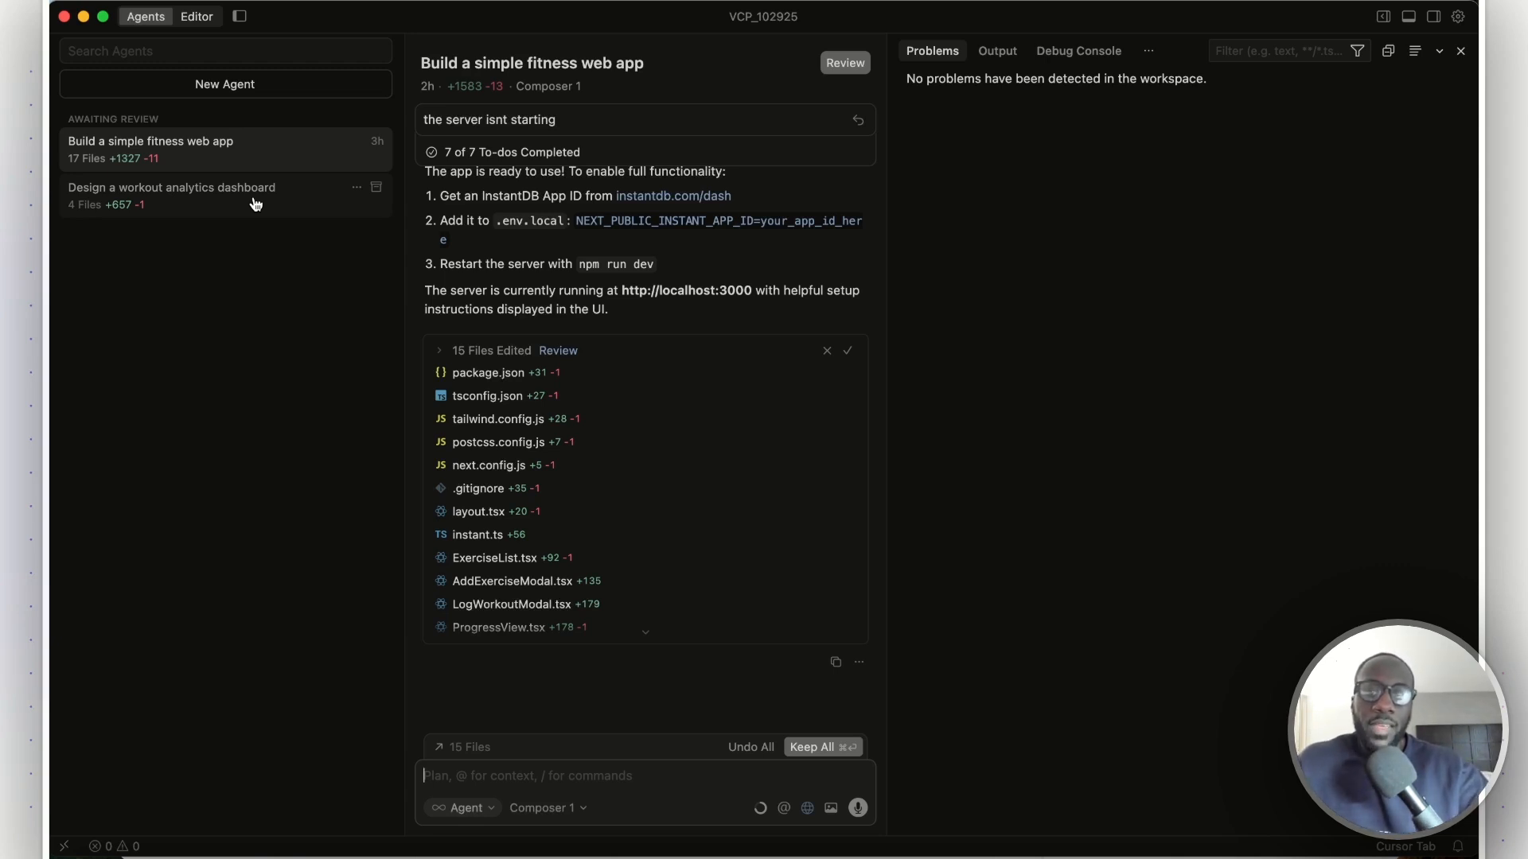
mouse_move(224, 85)
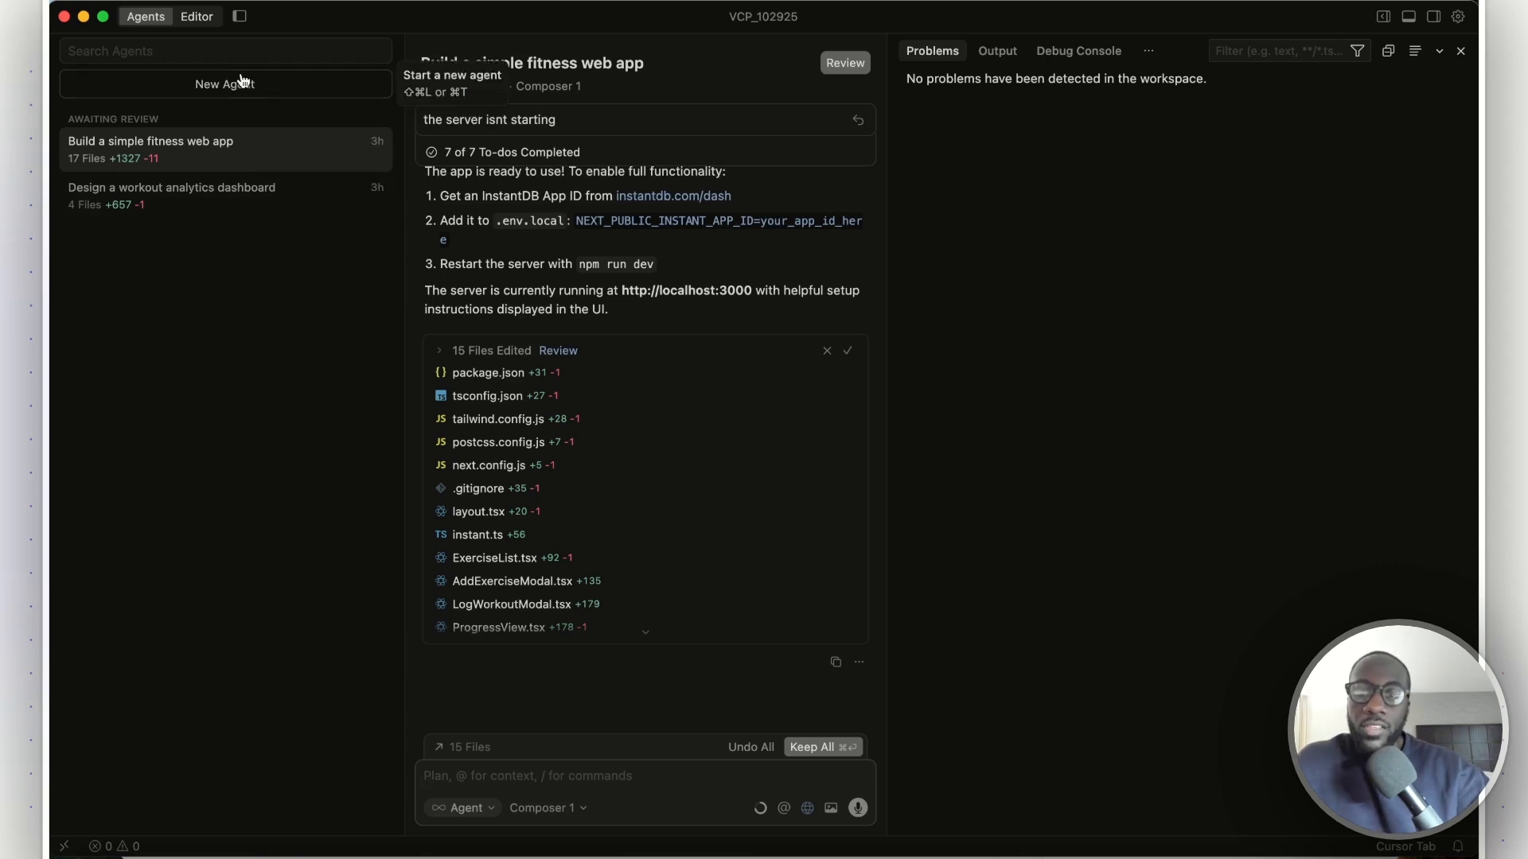
Show the dashboard agent beside a taller Fitness Tracker analytics preview scrolled to its stats and charts
left_click(172, 194)
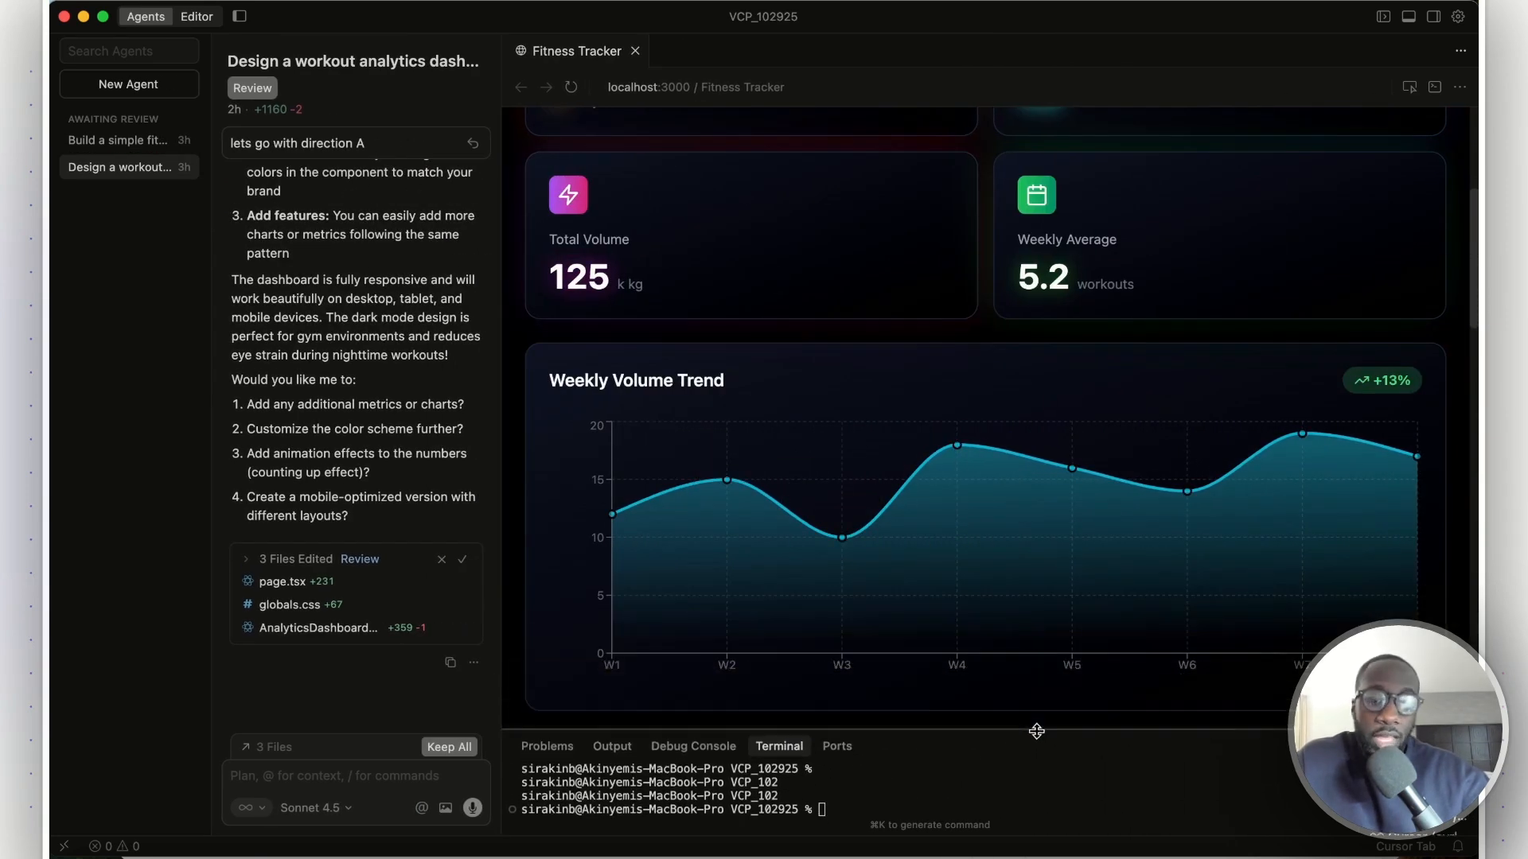
left_click_drag(1038, 732, 1041, 761)
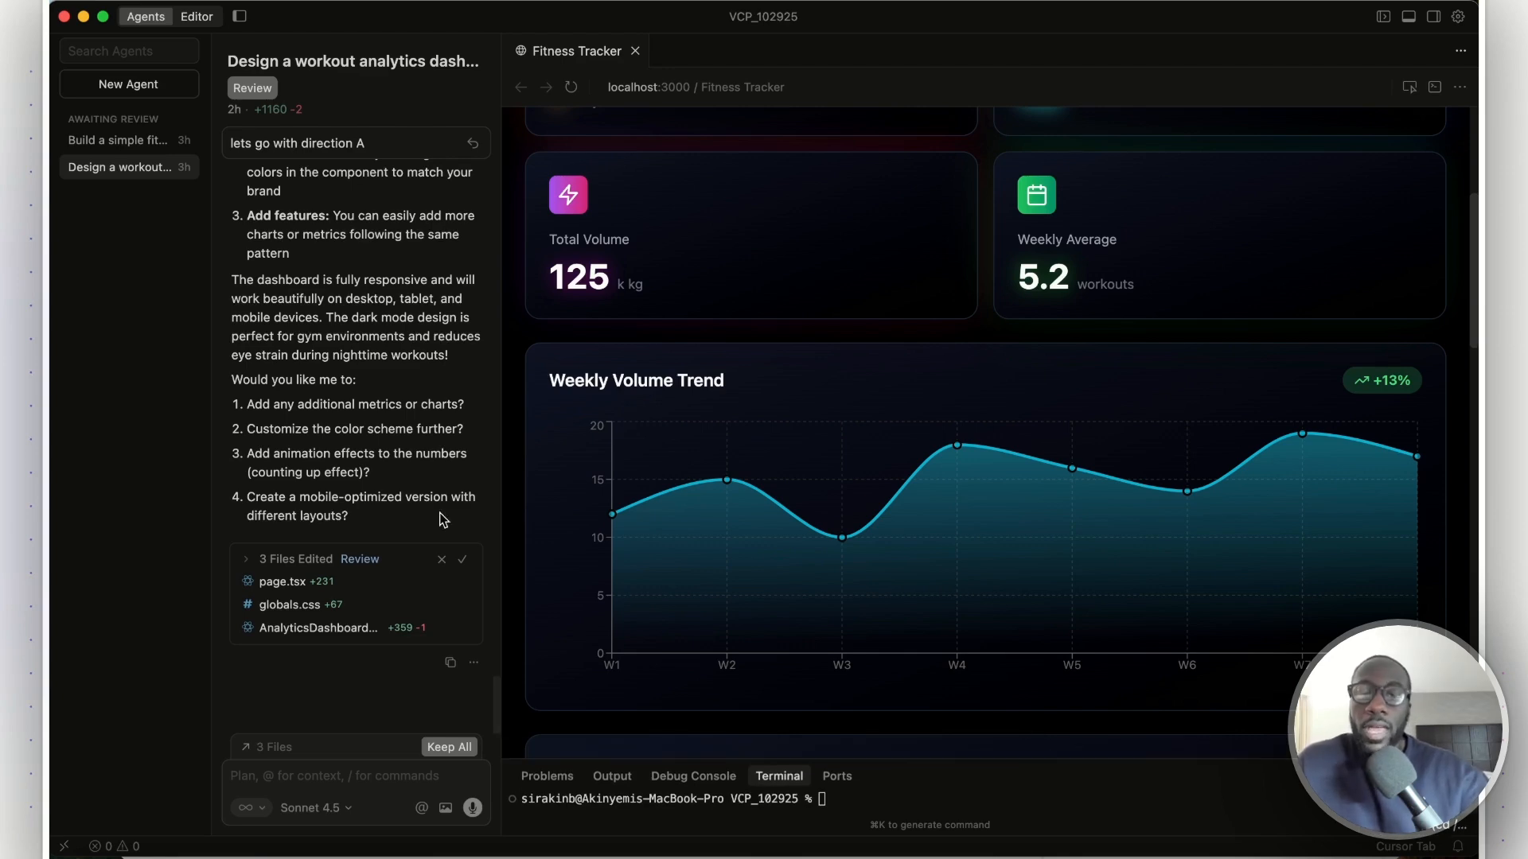
mouse_move(463, 436)
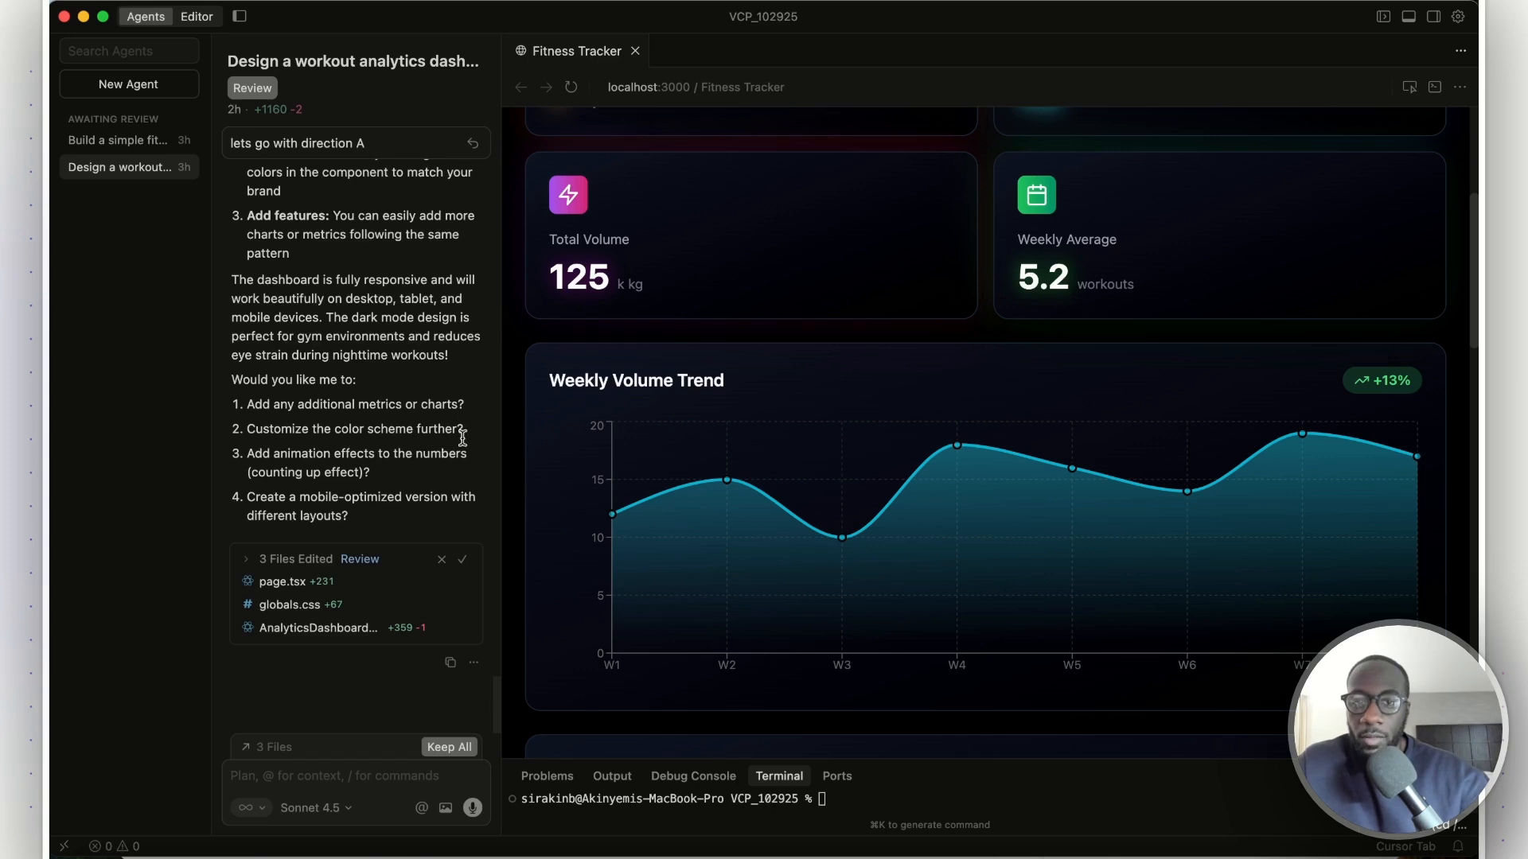
left_click(696, 86)
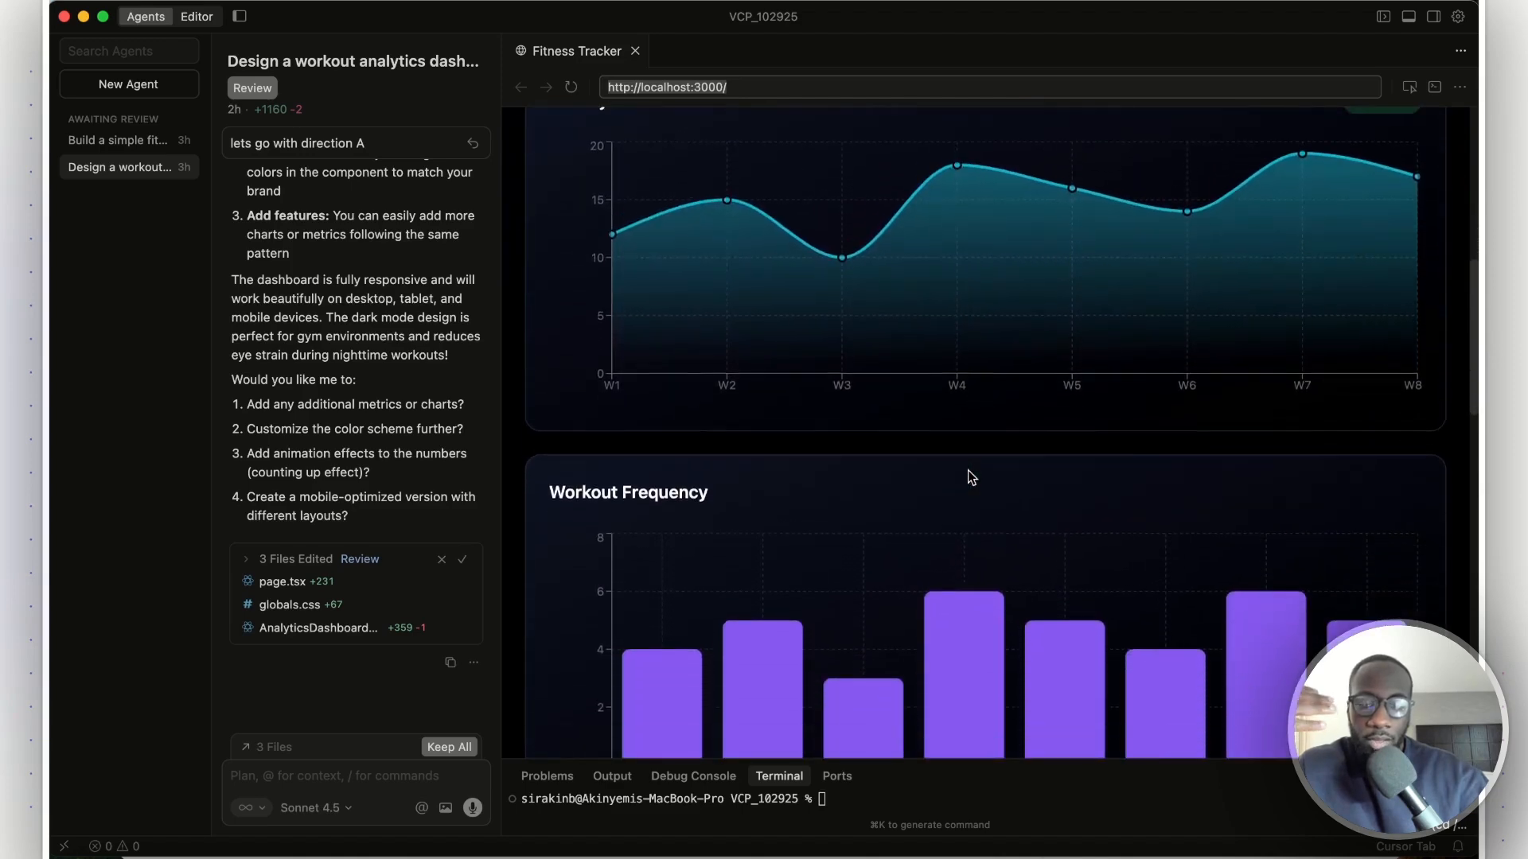
scroll("down", 3)
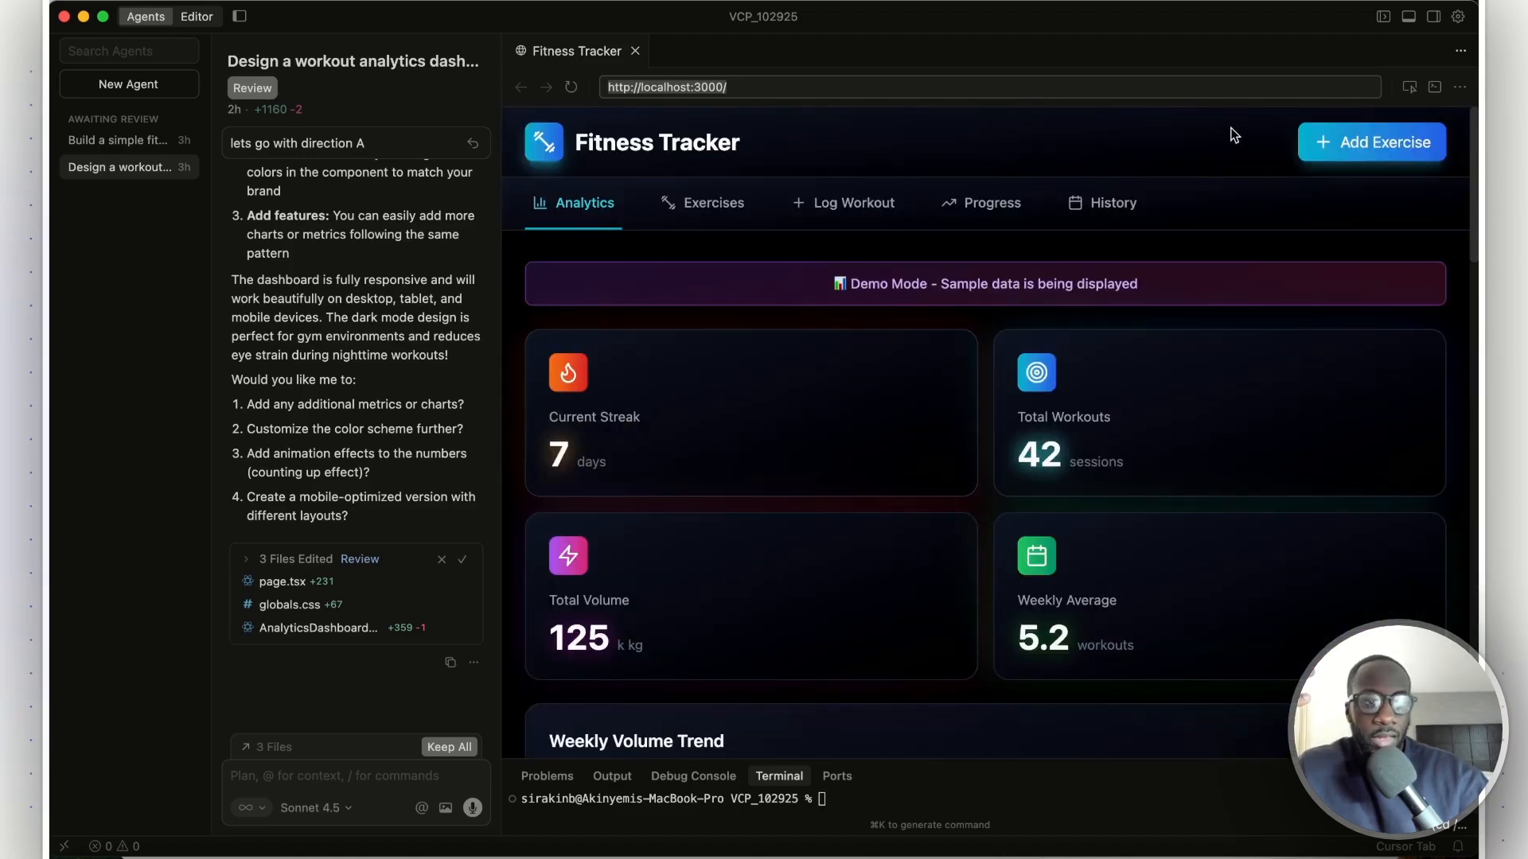
mouse_move(1160, 299)
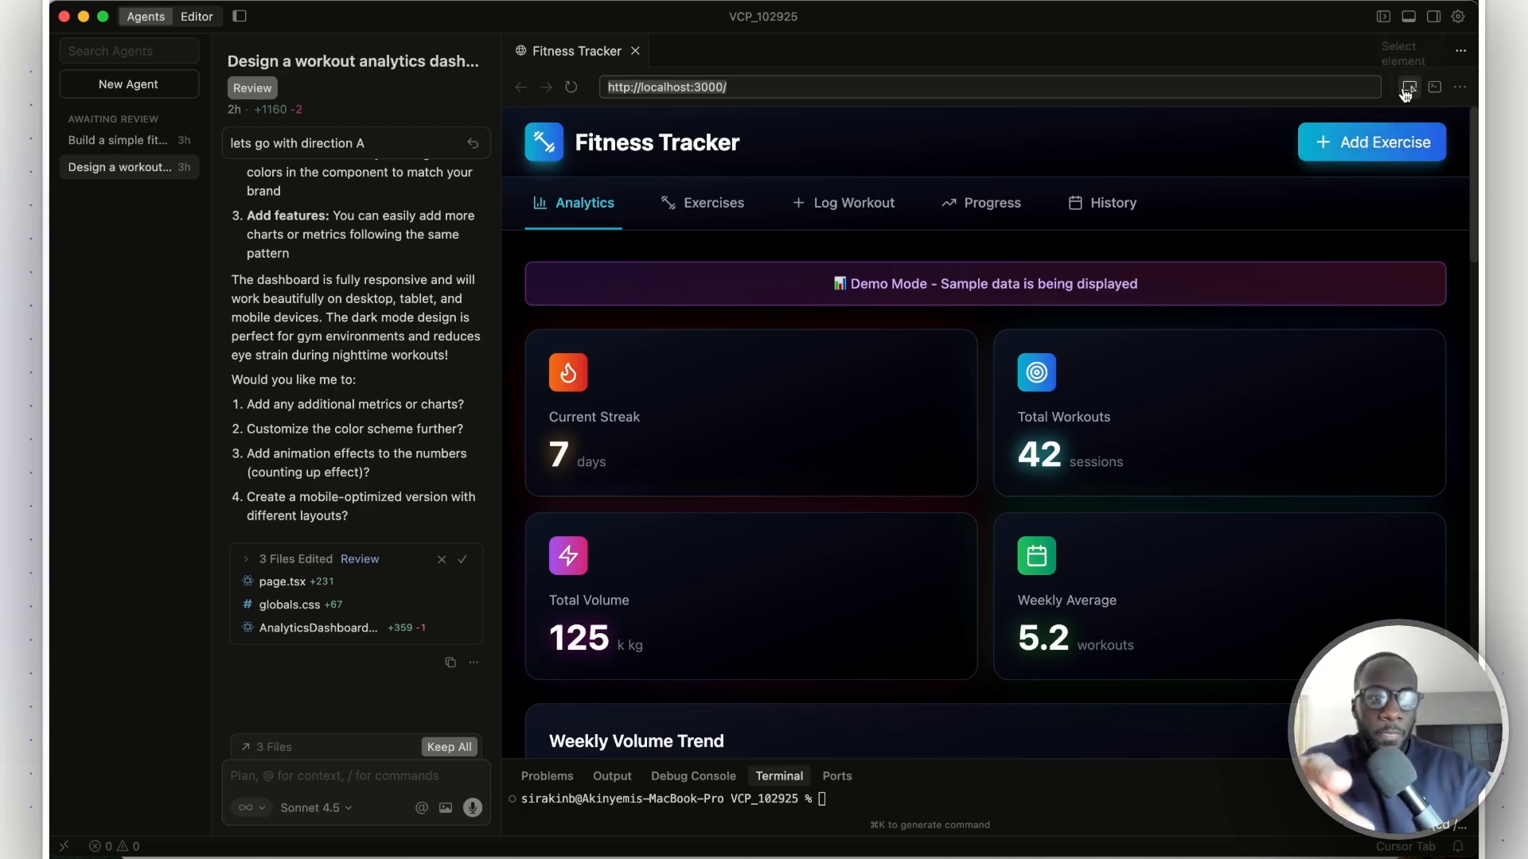
left_click(1407, 86)
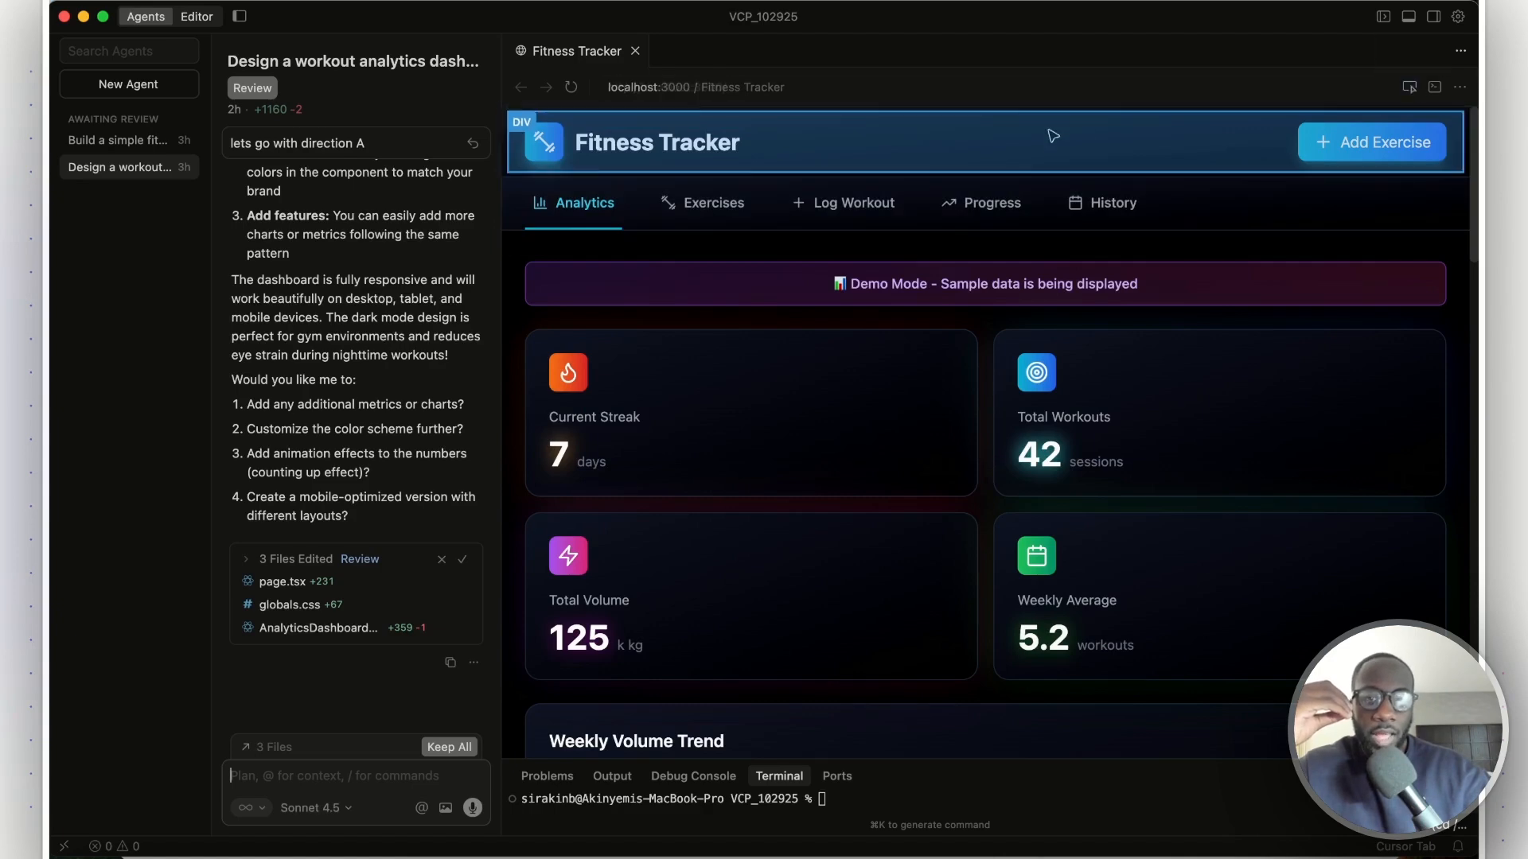
scroll("down", 3)
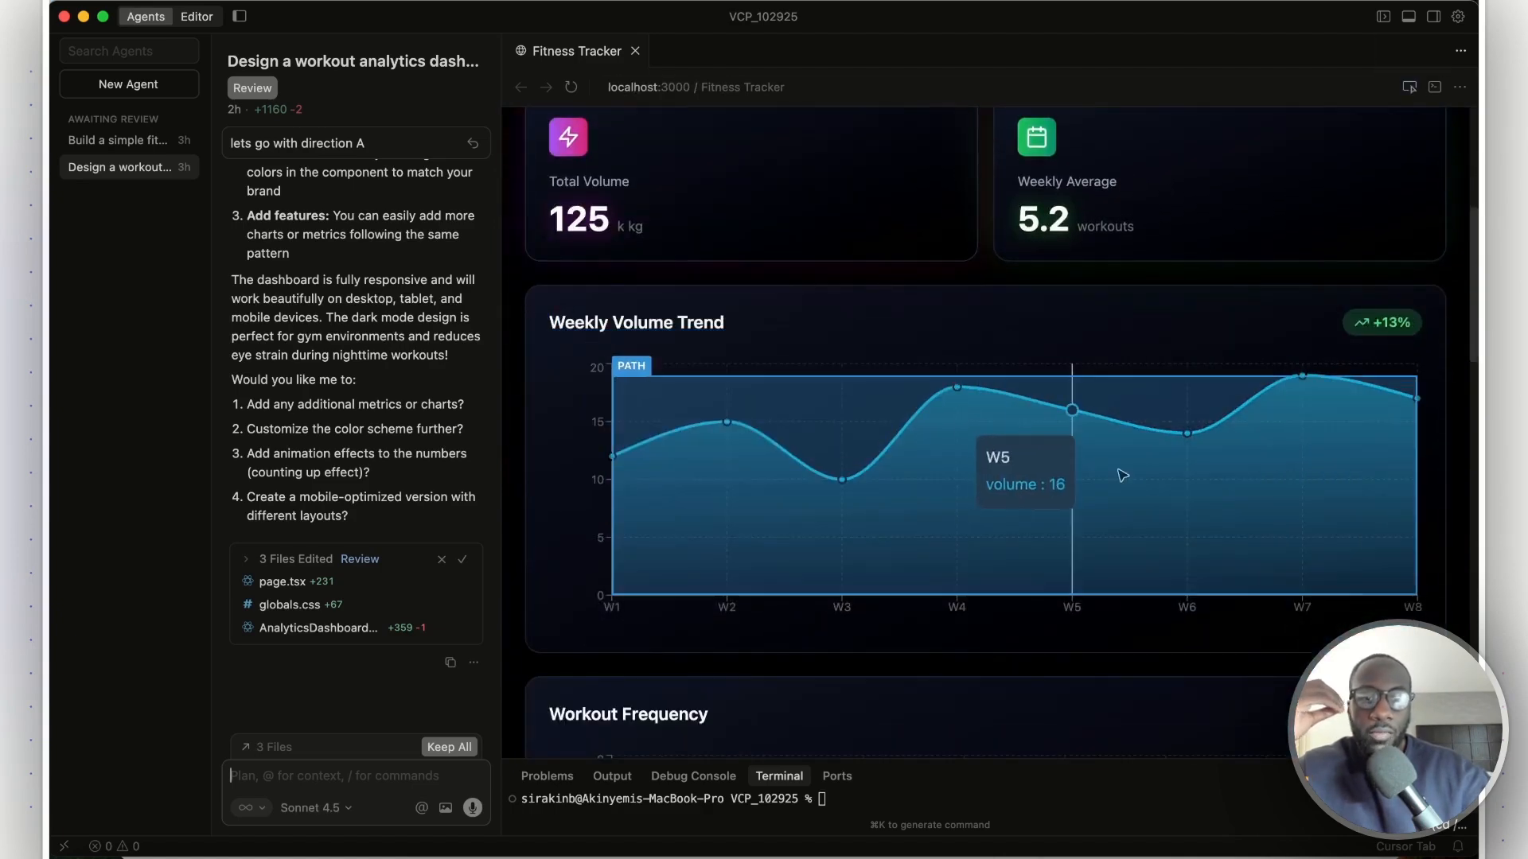
scroll("down", 3)
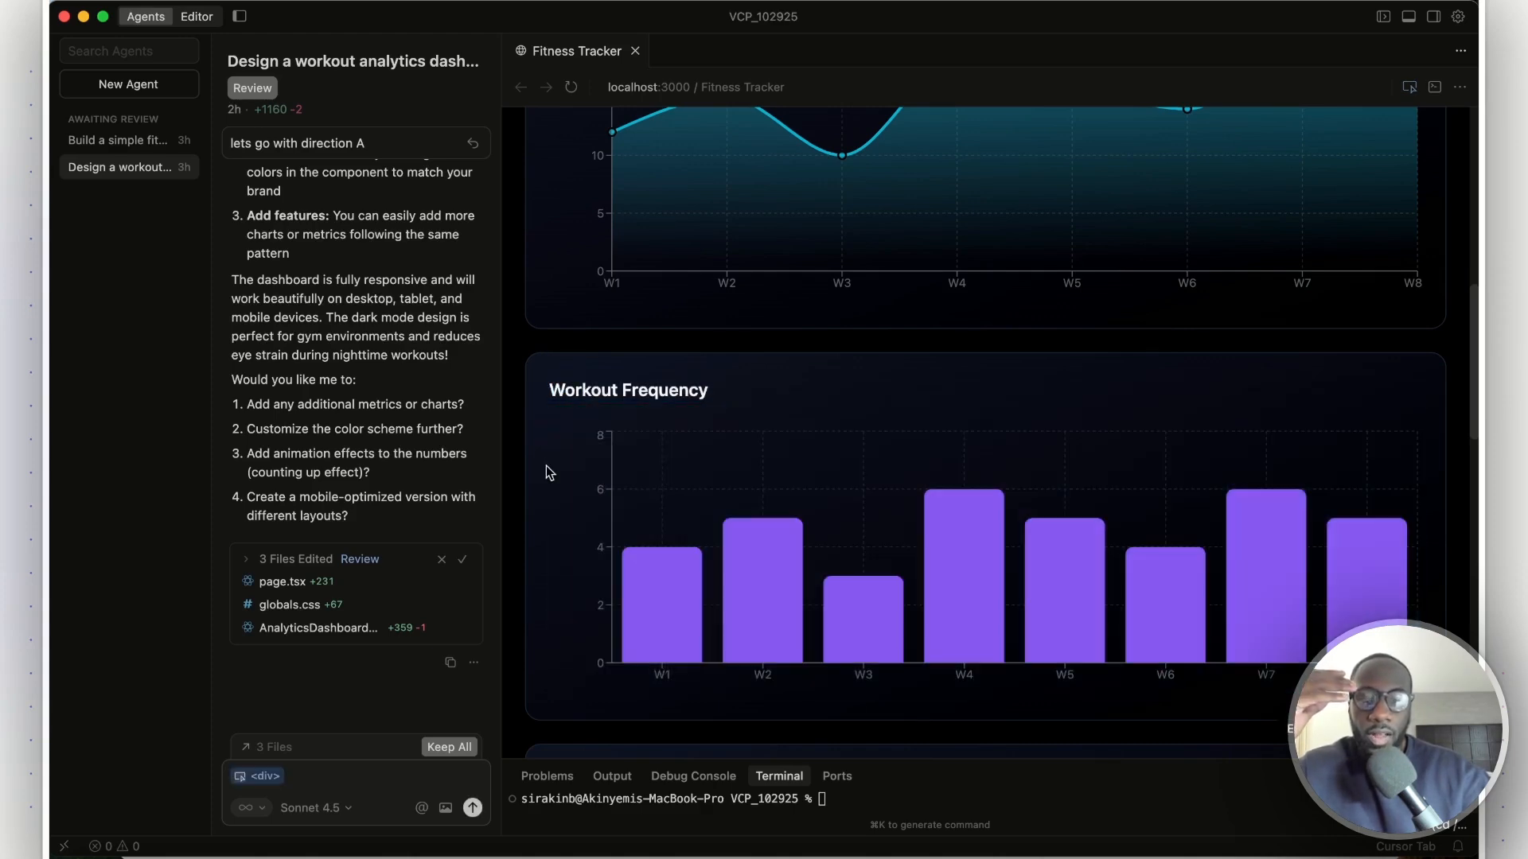
mouse_move(334, 791)
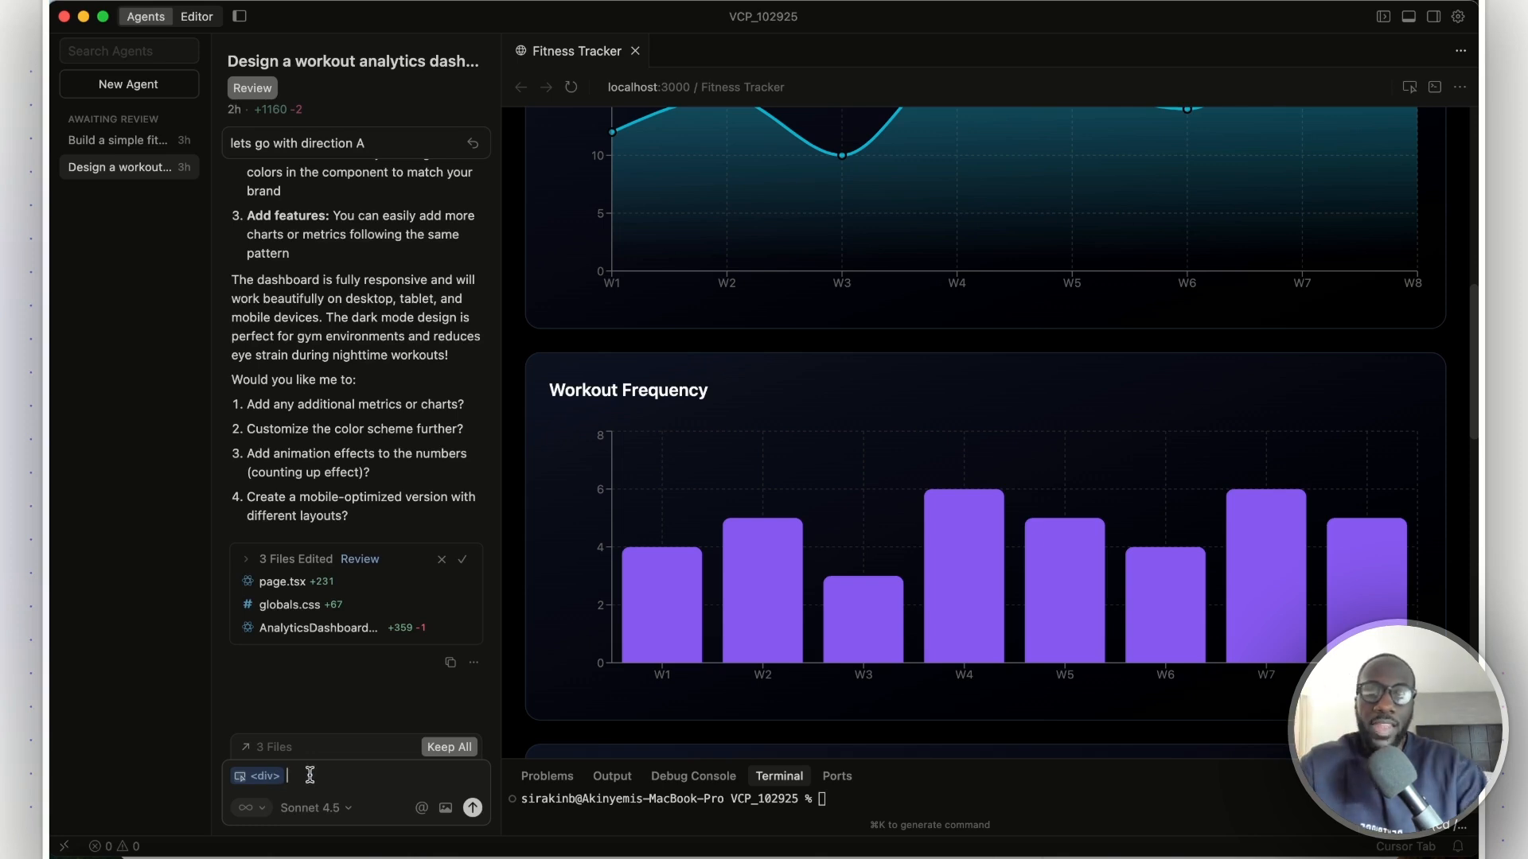
type("tnjfn")
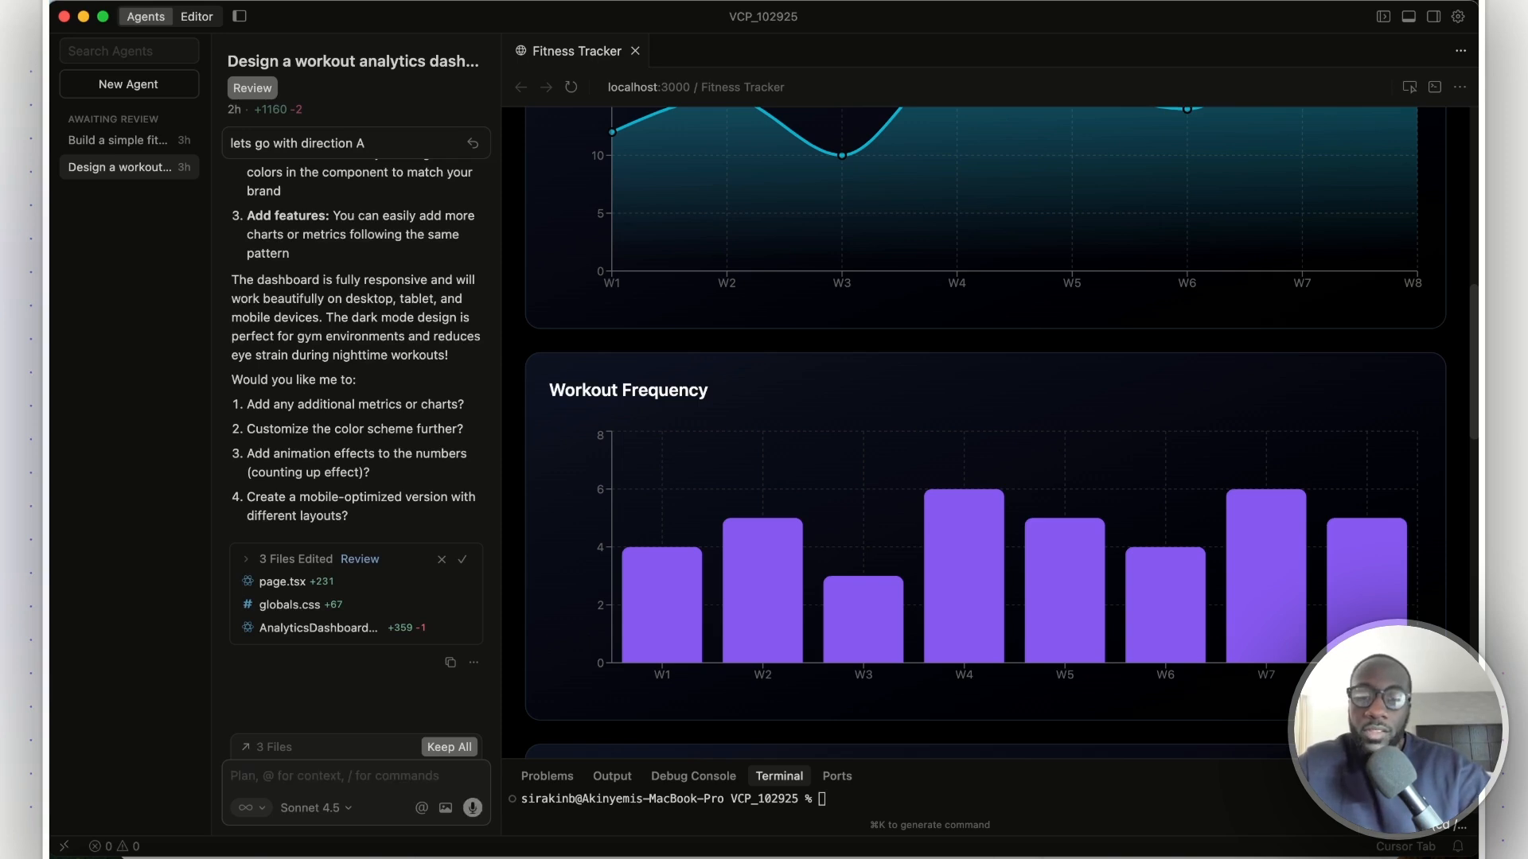
scroll("down", 3)
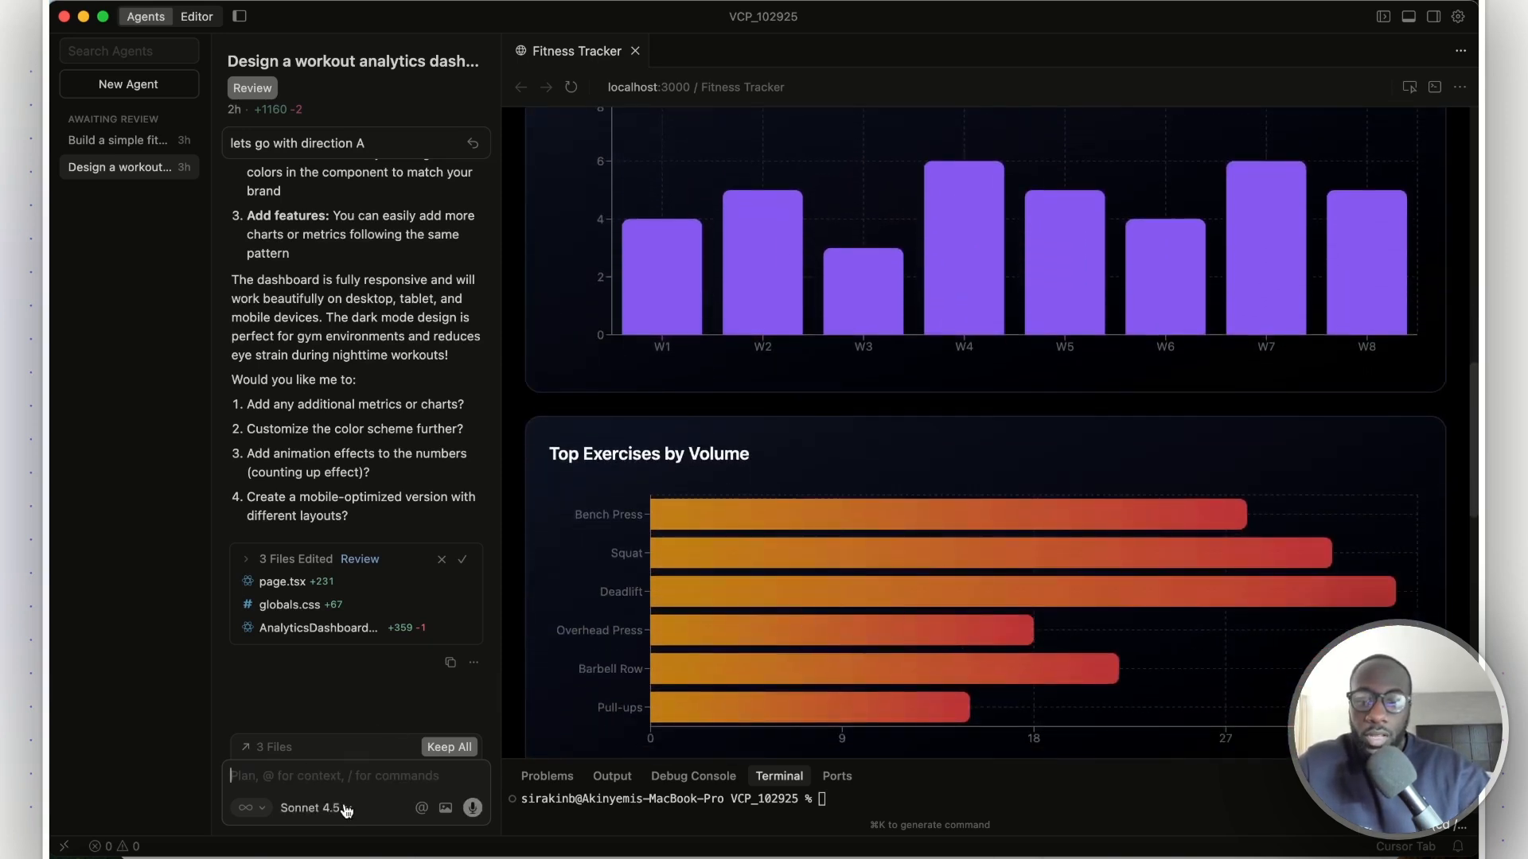
Choose Composer 1 in the model dropdown and scroll to the agent's dashboard screenshot
left_click(313, 809)
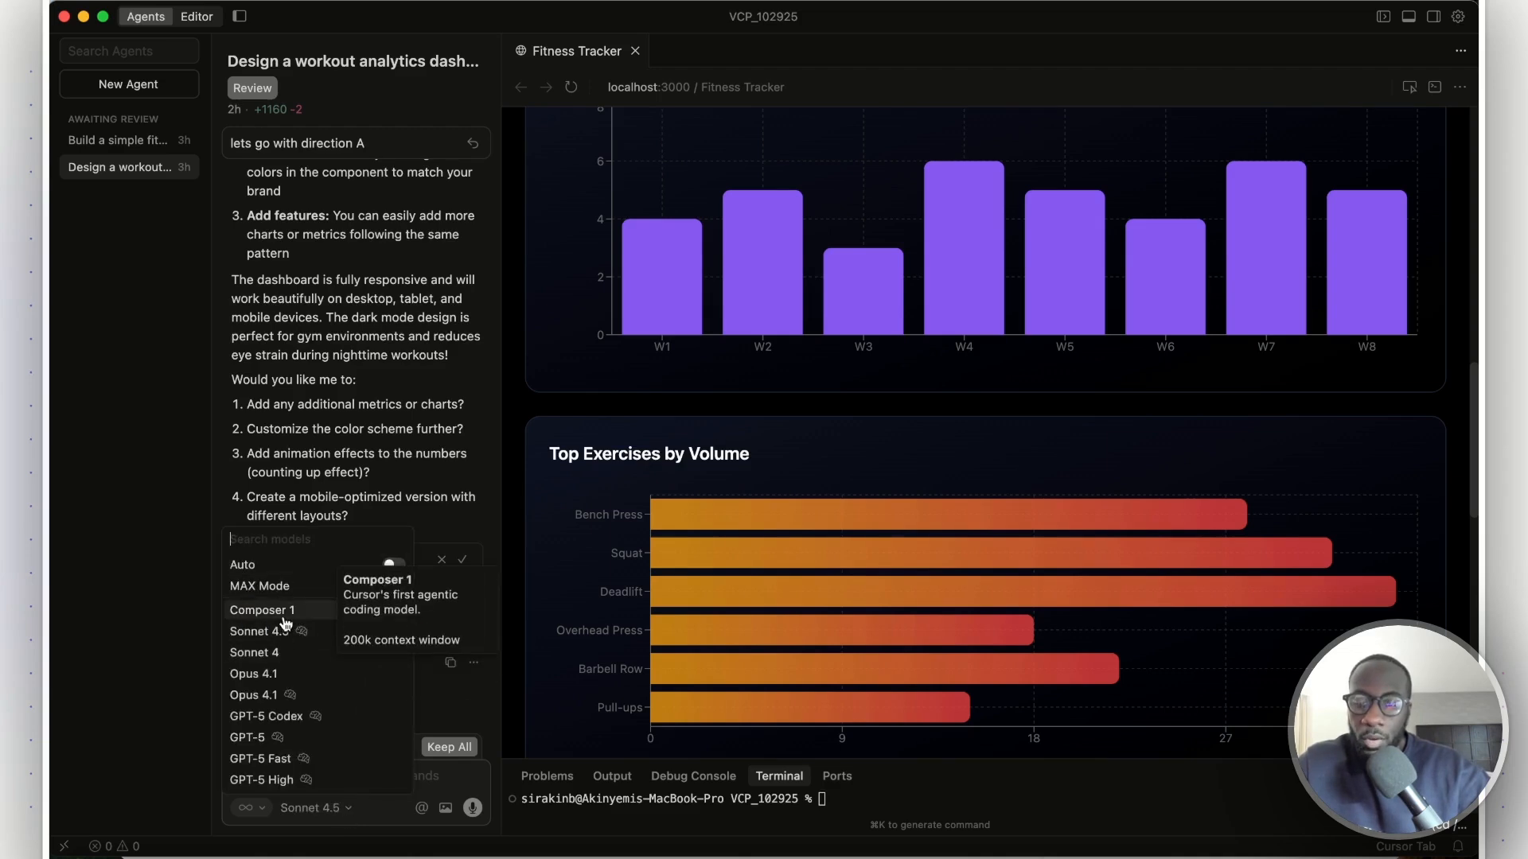
left_click(264, 610)
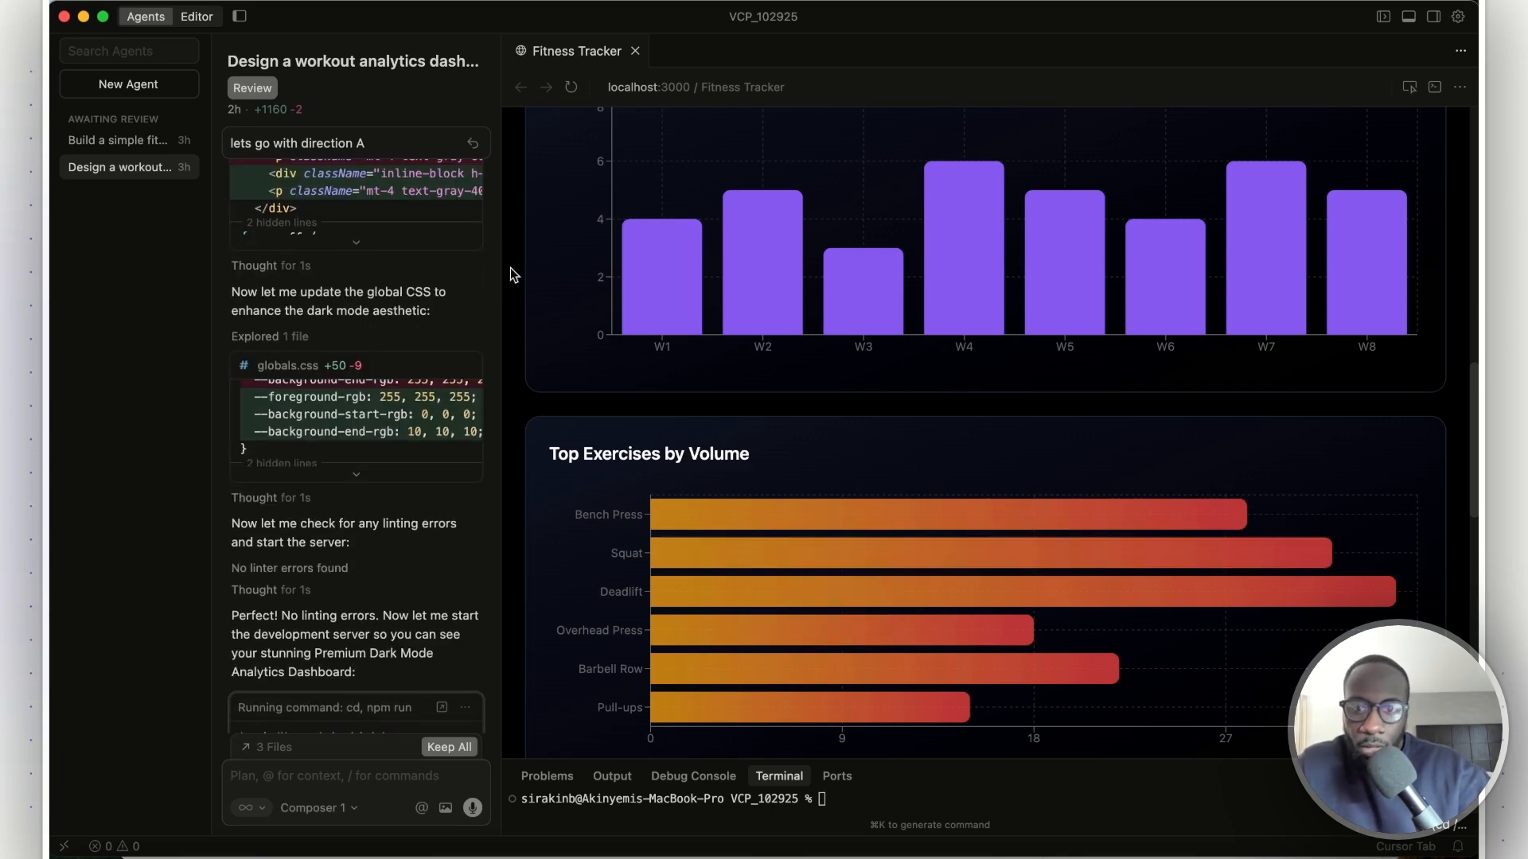
mouse_move(501, 270)
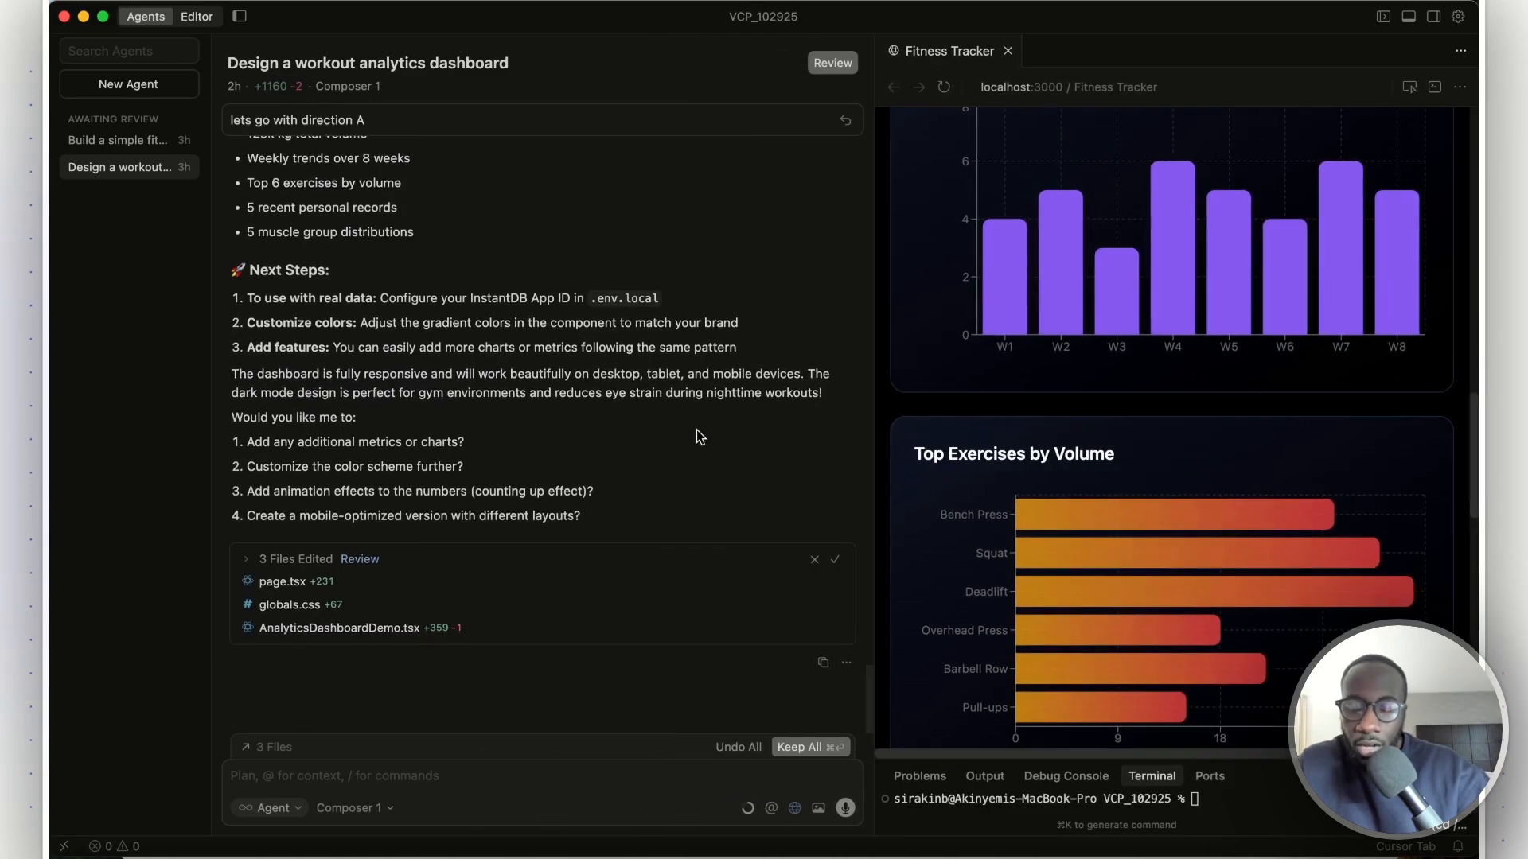
scroll("down", 3)
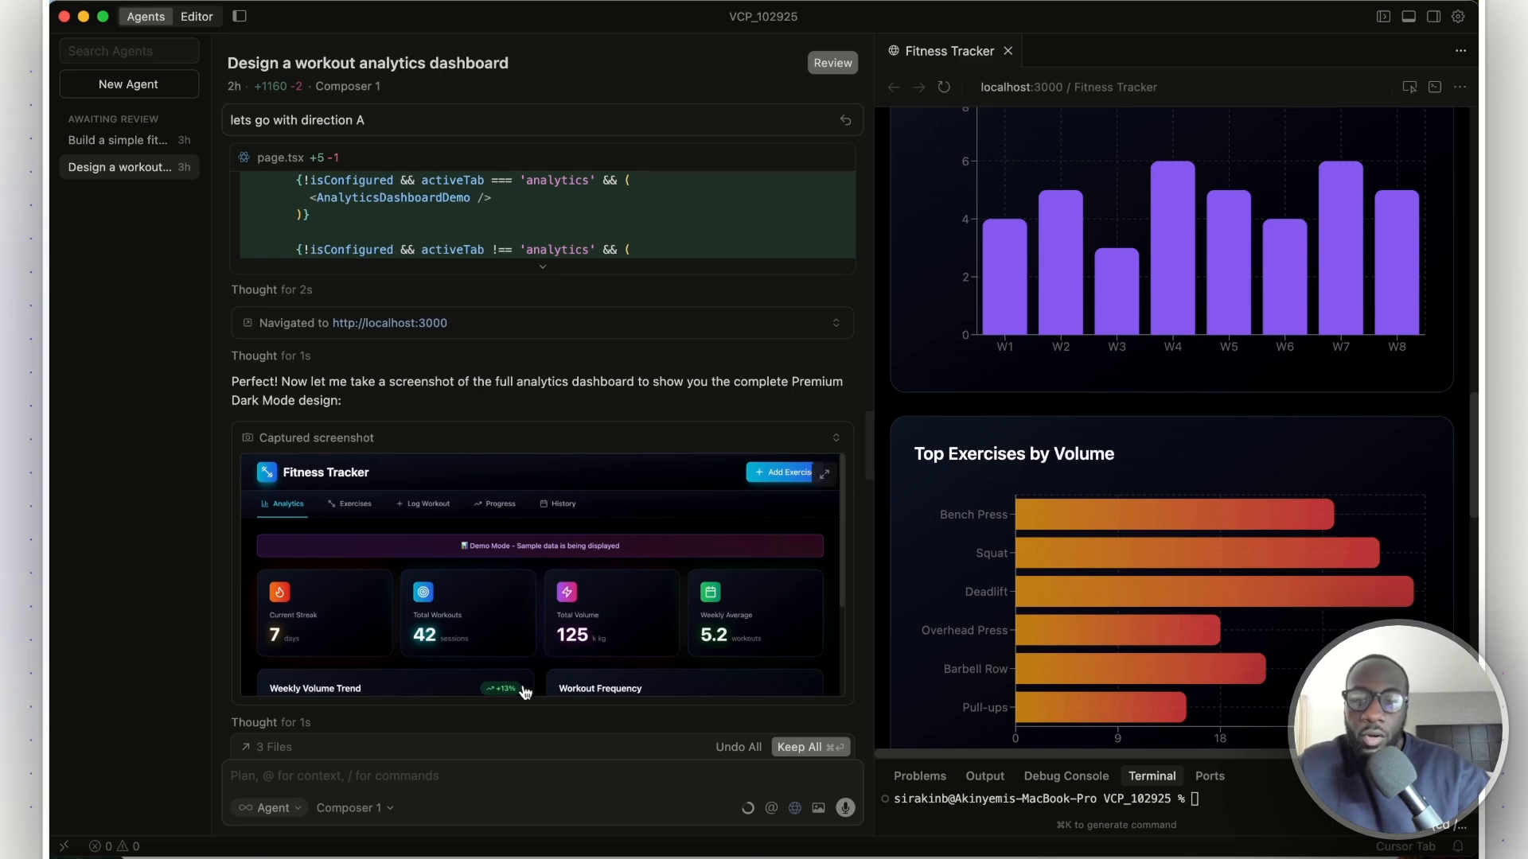
mouse_move(767, 826)
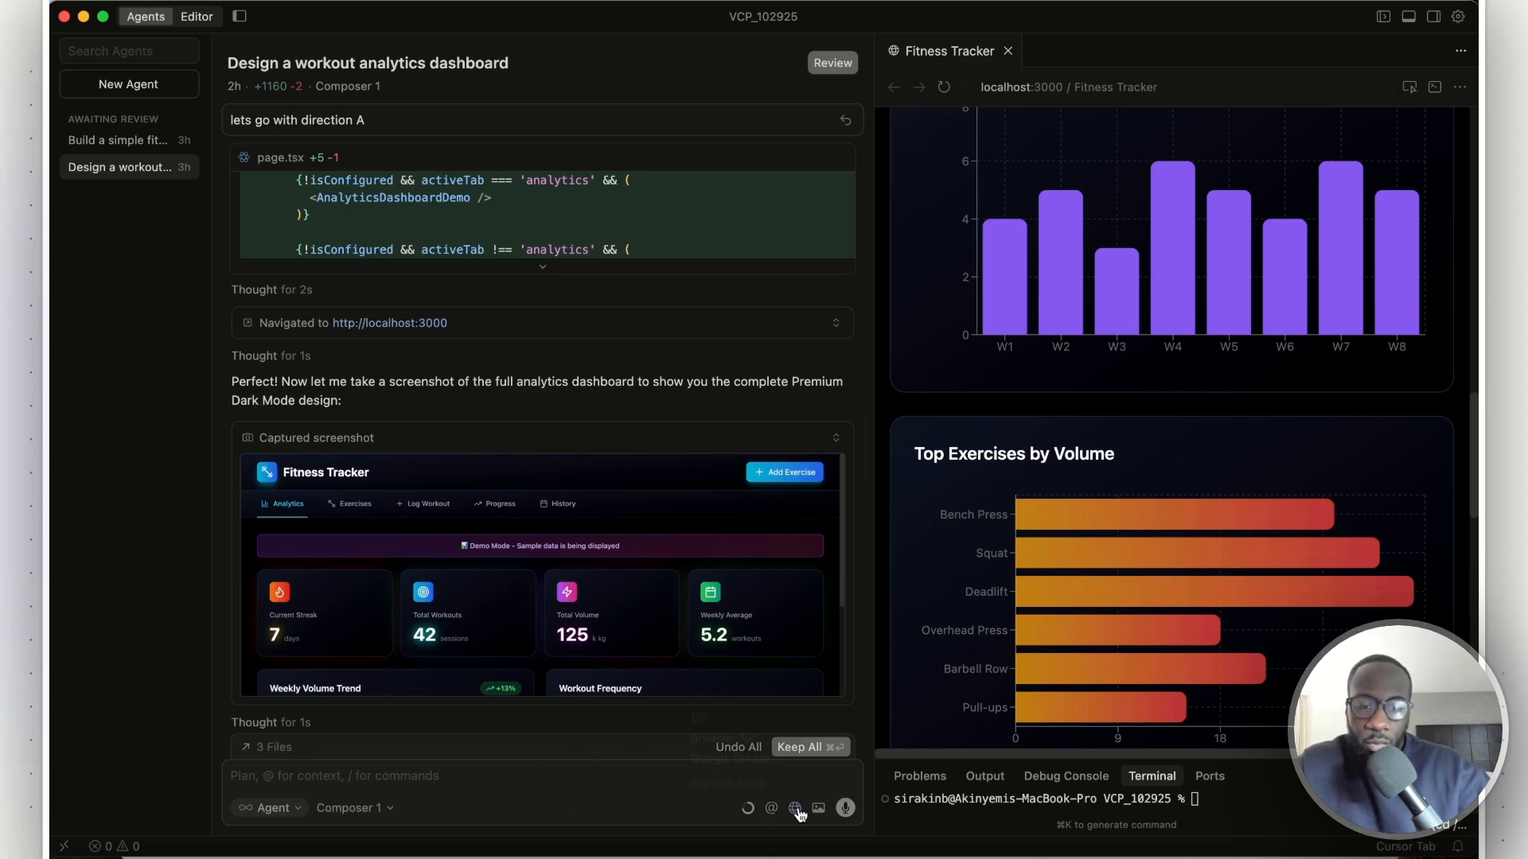
left_click(795, 808)
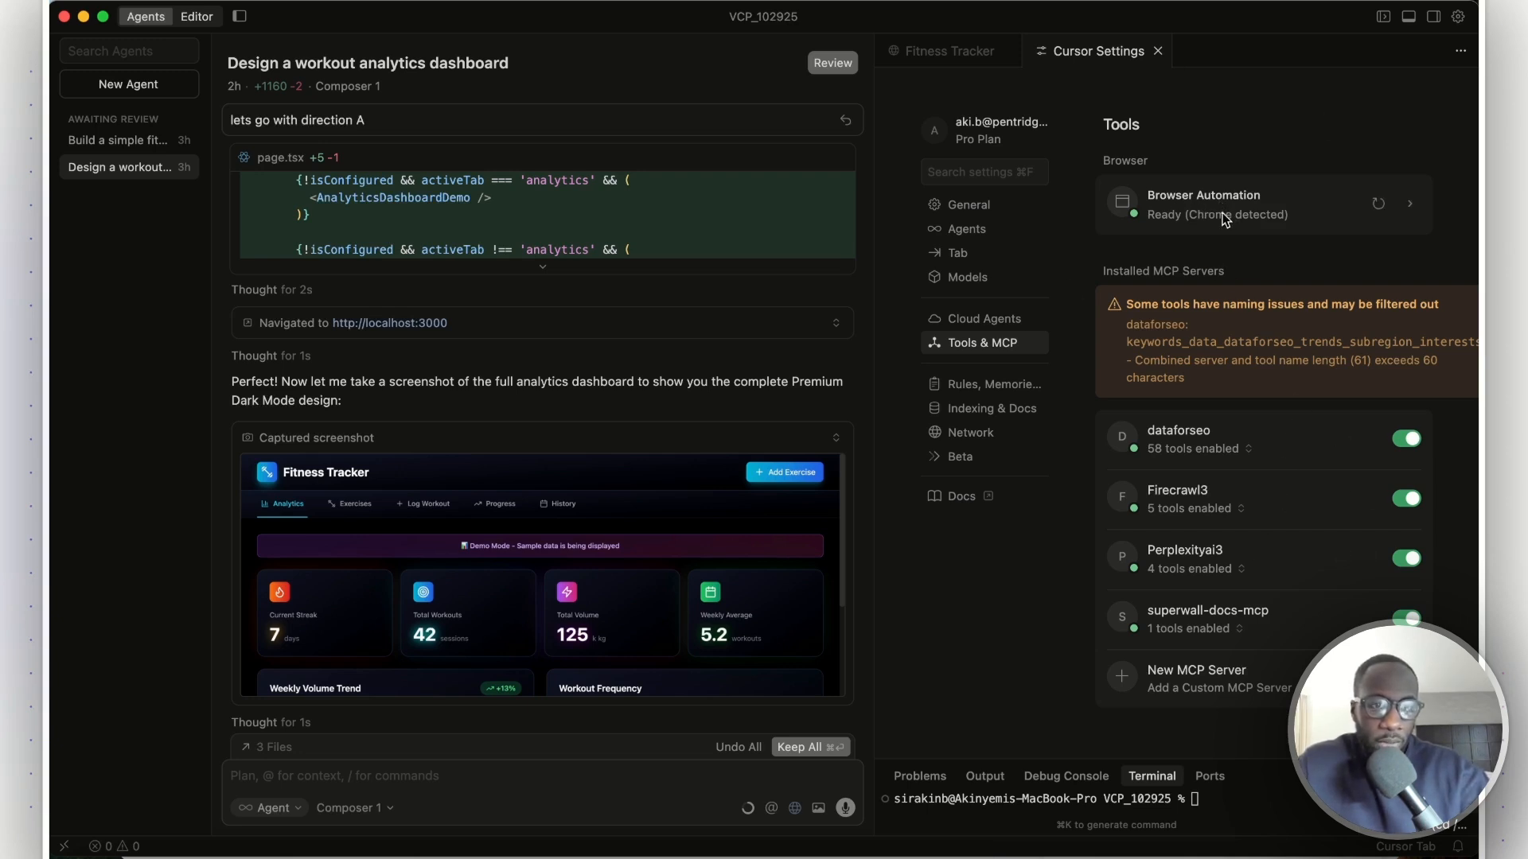
left_click(948, 50)
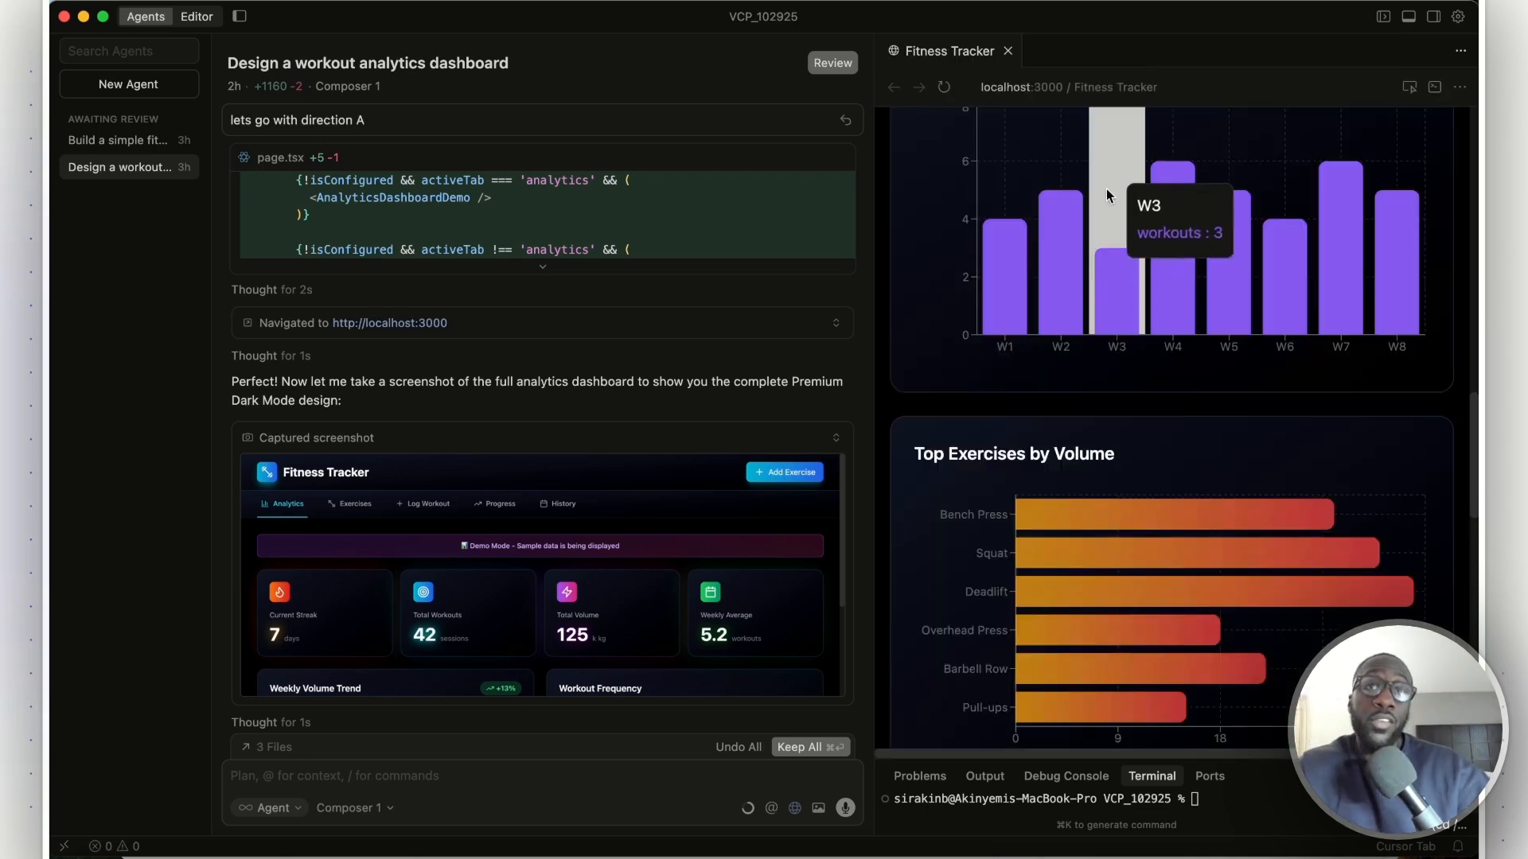
mouse_move(906, 530)
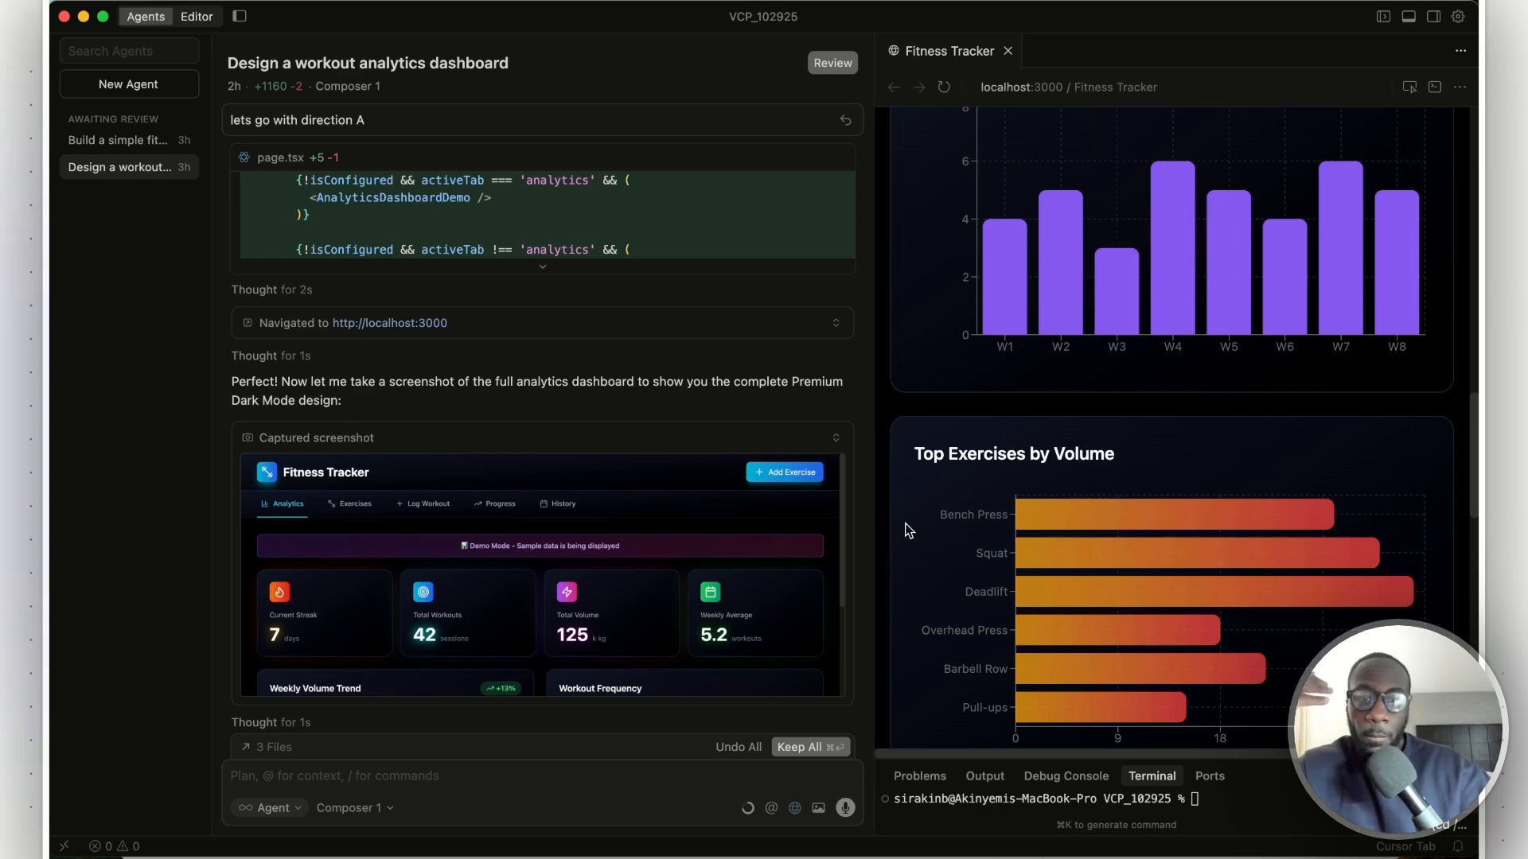
scroll("down", 3)
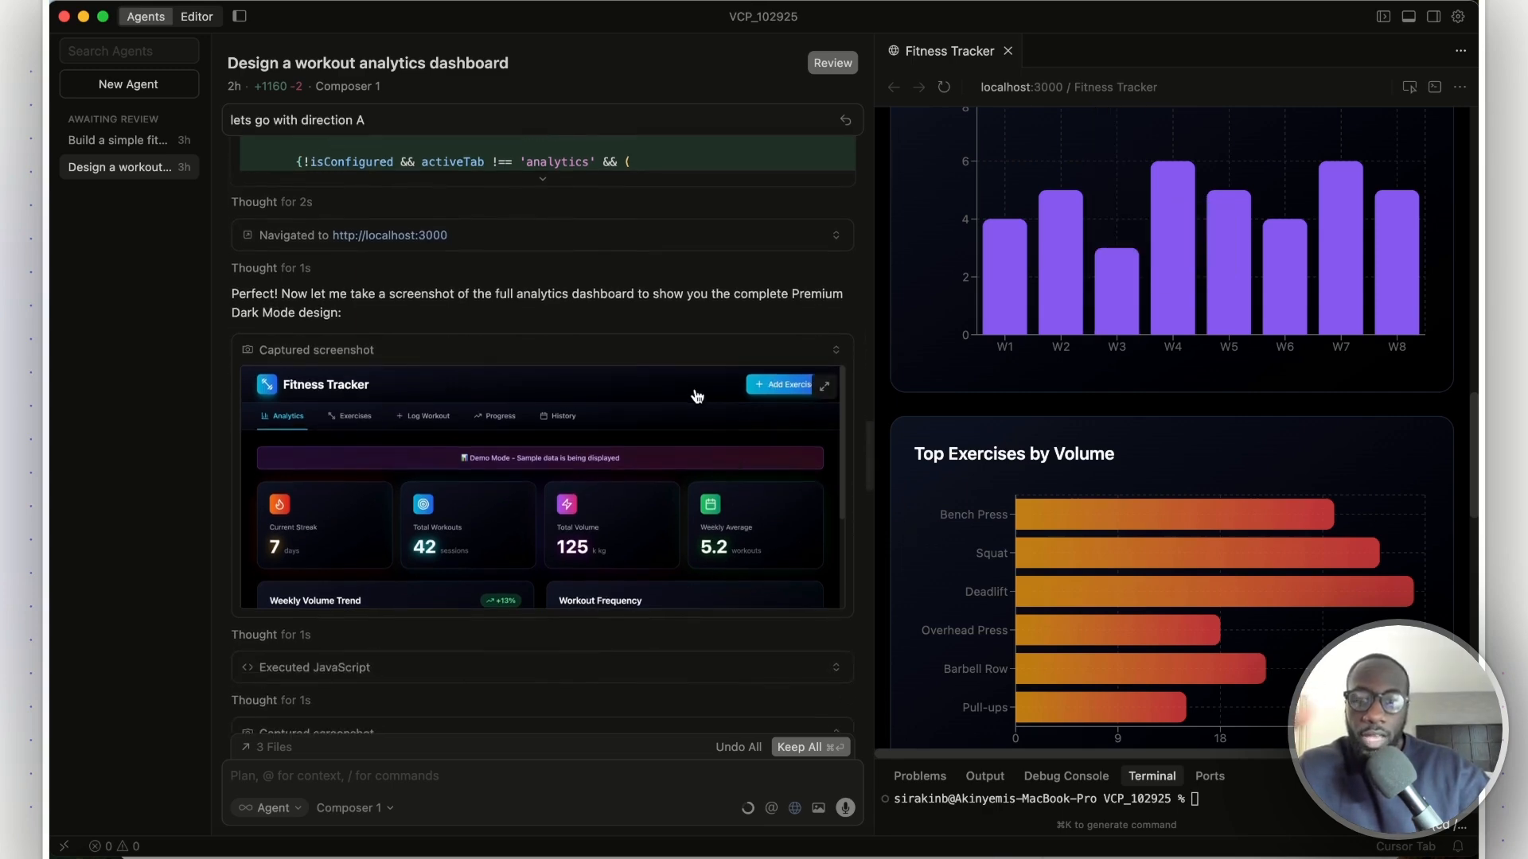
scroll("down", 3)
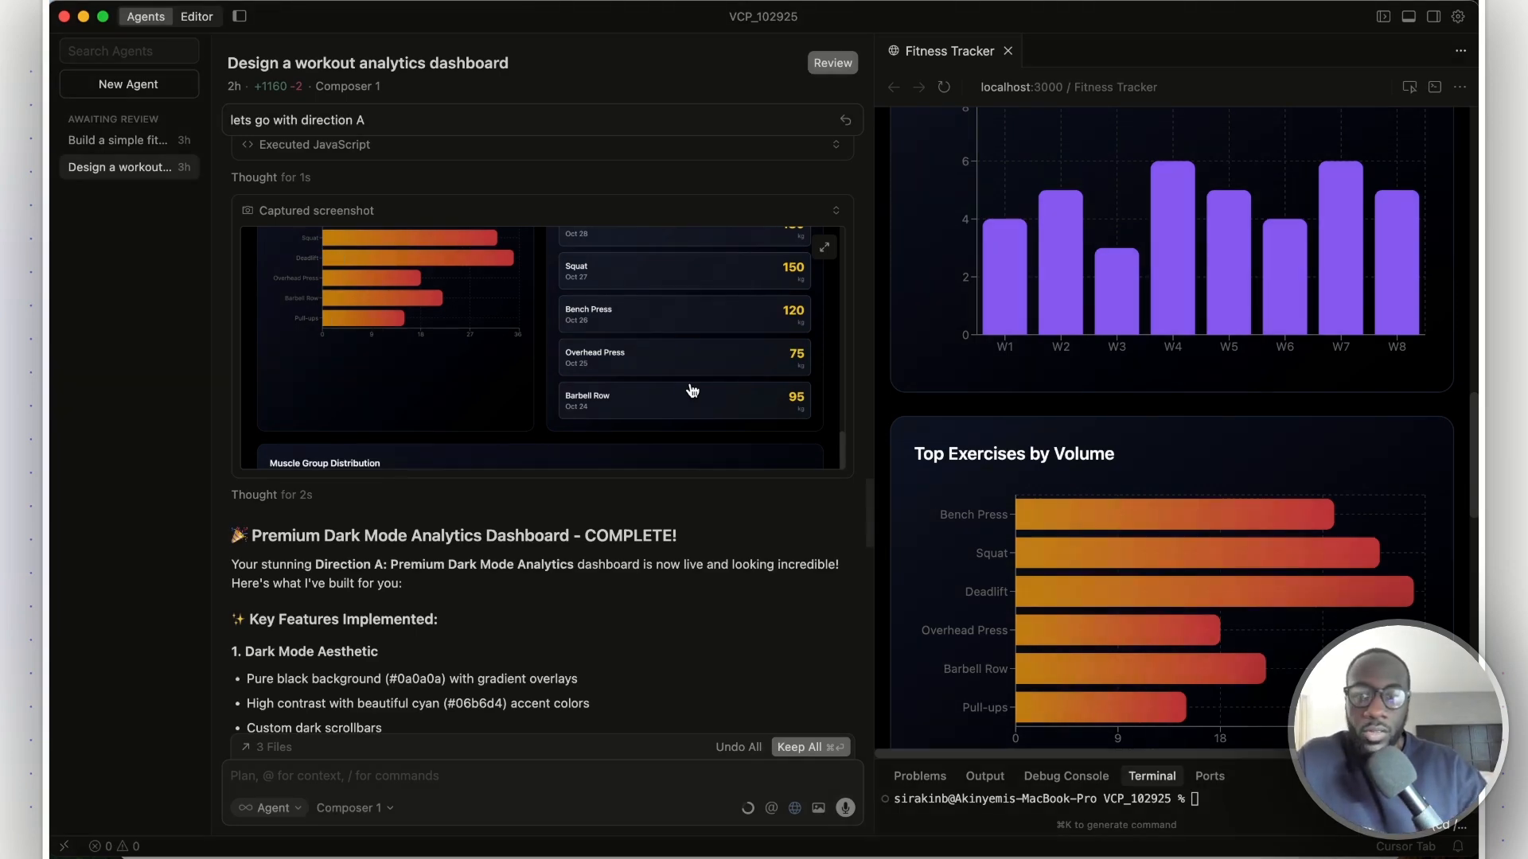
mouse_move(705, 401)
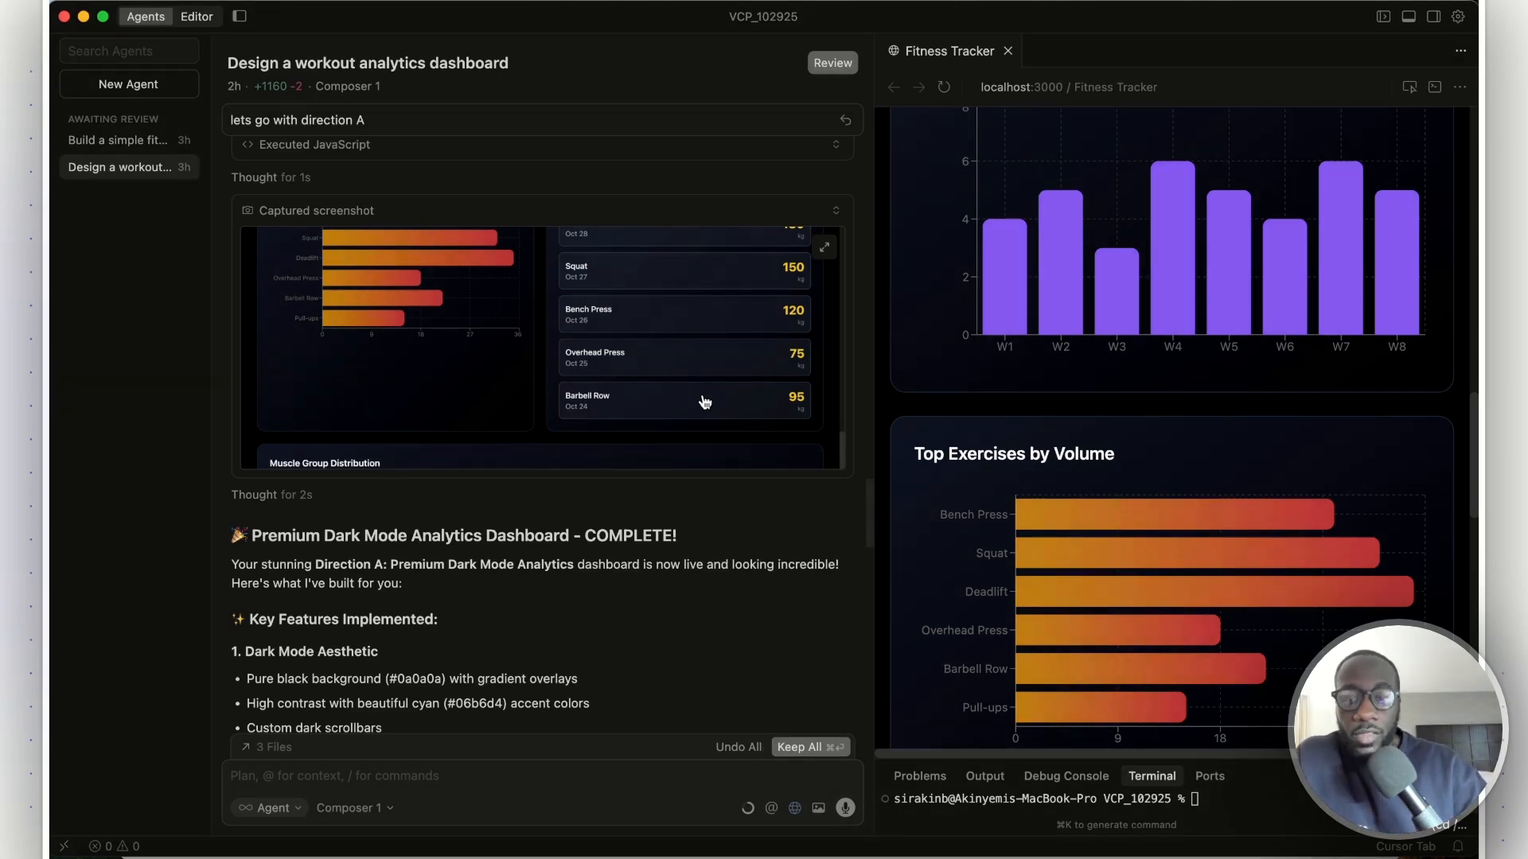
scroll("down", 3)
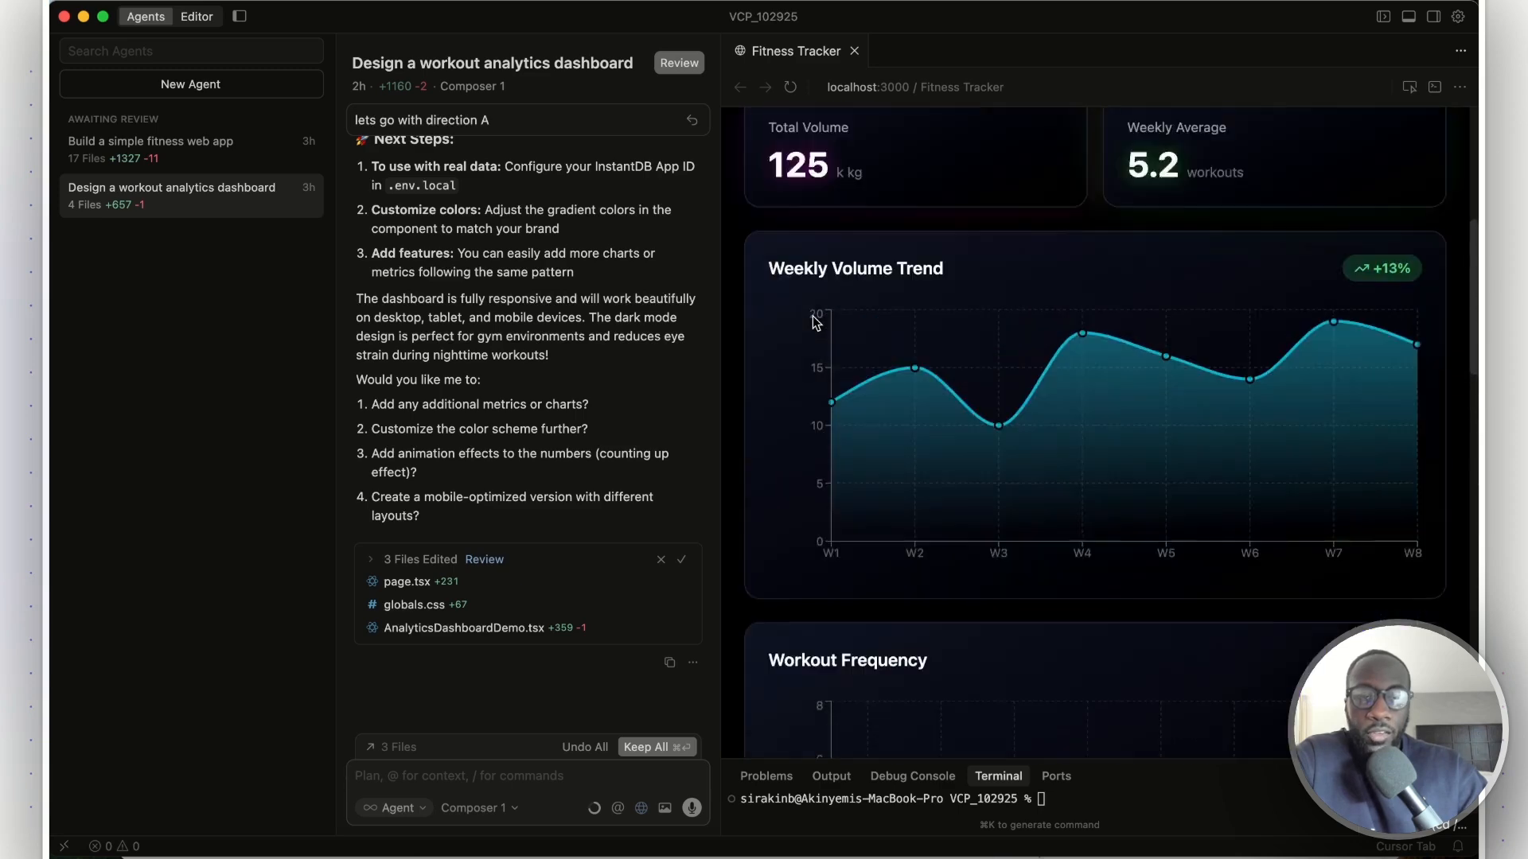
scroll("up", 3)
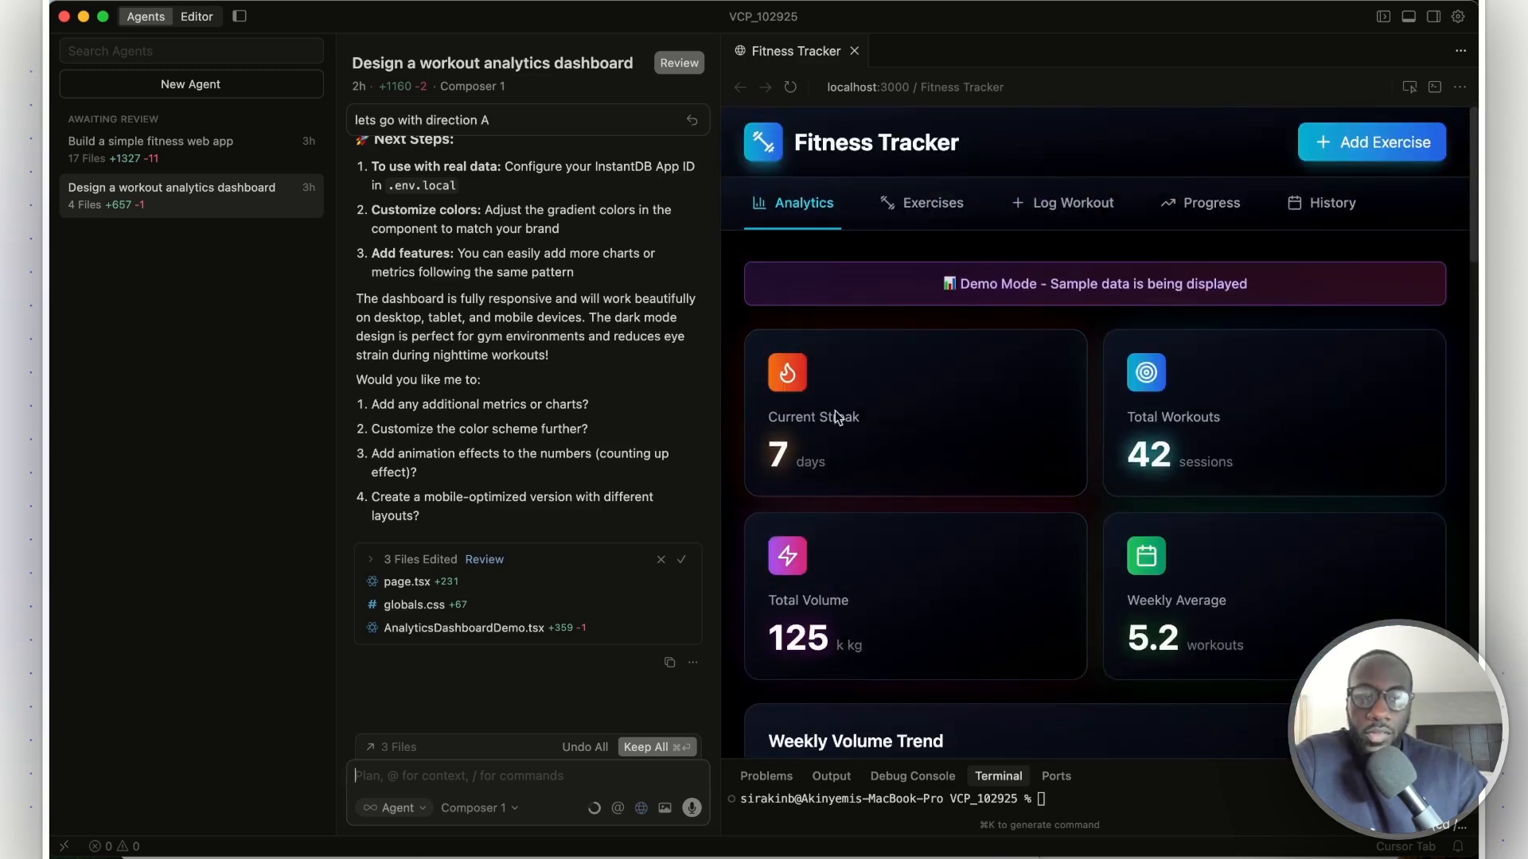